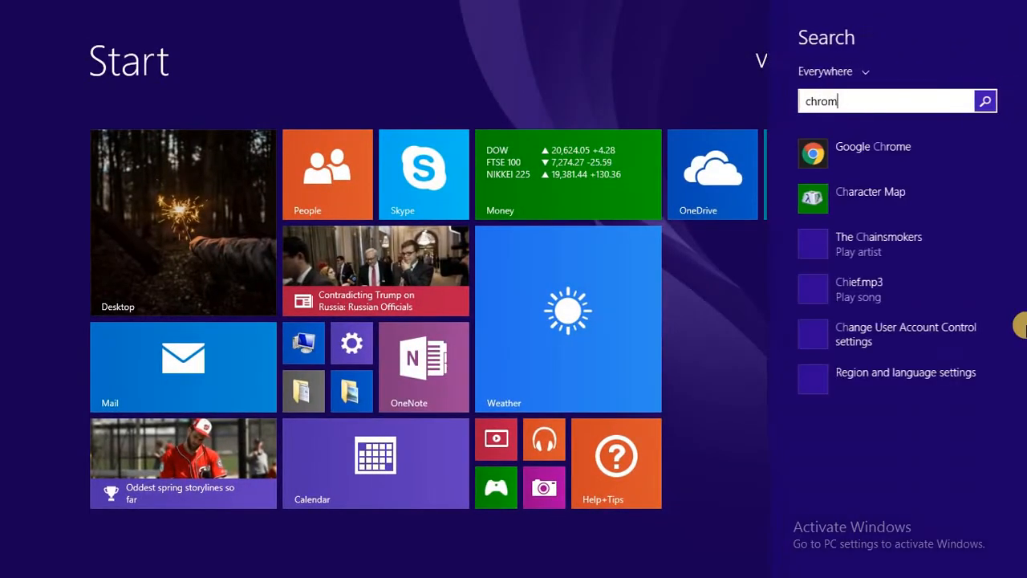
Open Google Chrome from the Start screen search results for 'chrome'
click(872, 146)
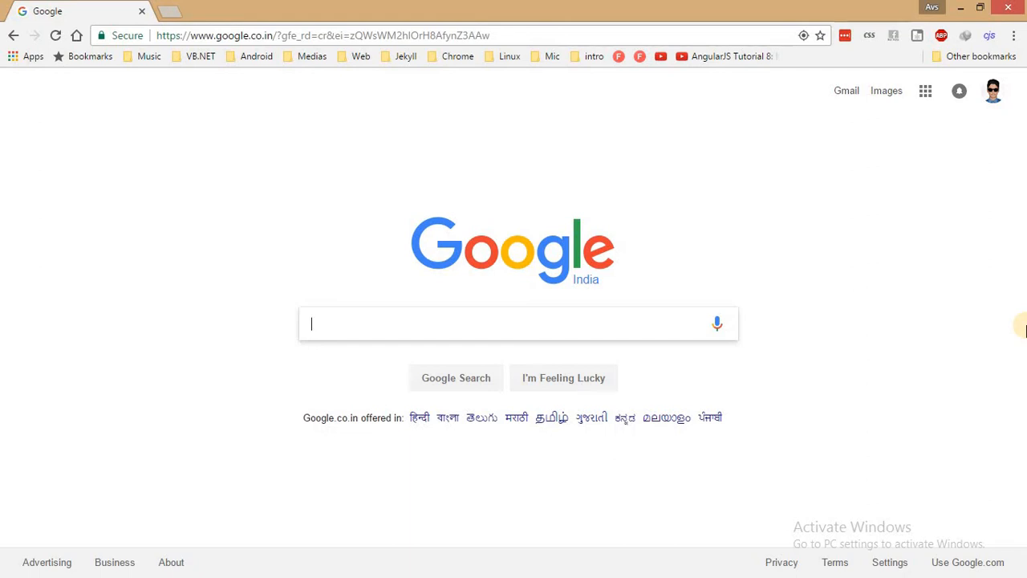
Search Google for 'wallpaperswide' and open the WallpapersWide.com result
text(wallpaperswide)
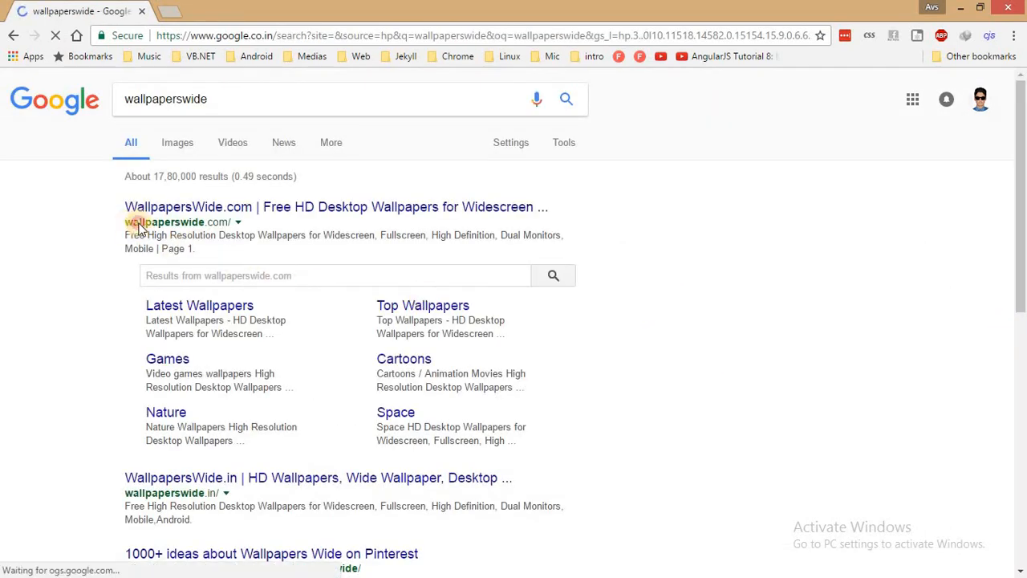
click(188, 206)
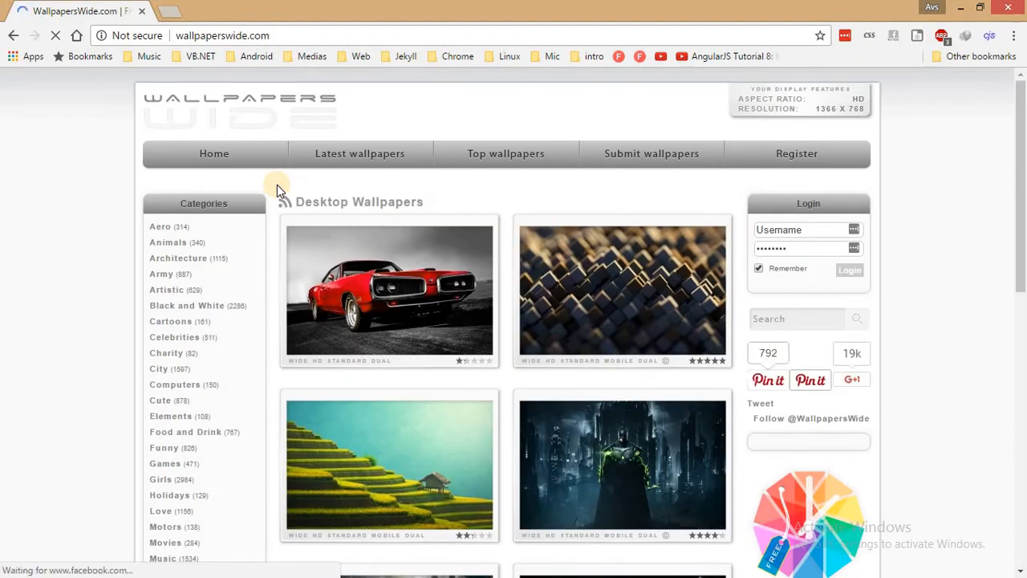
Wait for the WallpapersWide.com wallpaper gallery to finish loading
click(809, 380)
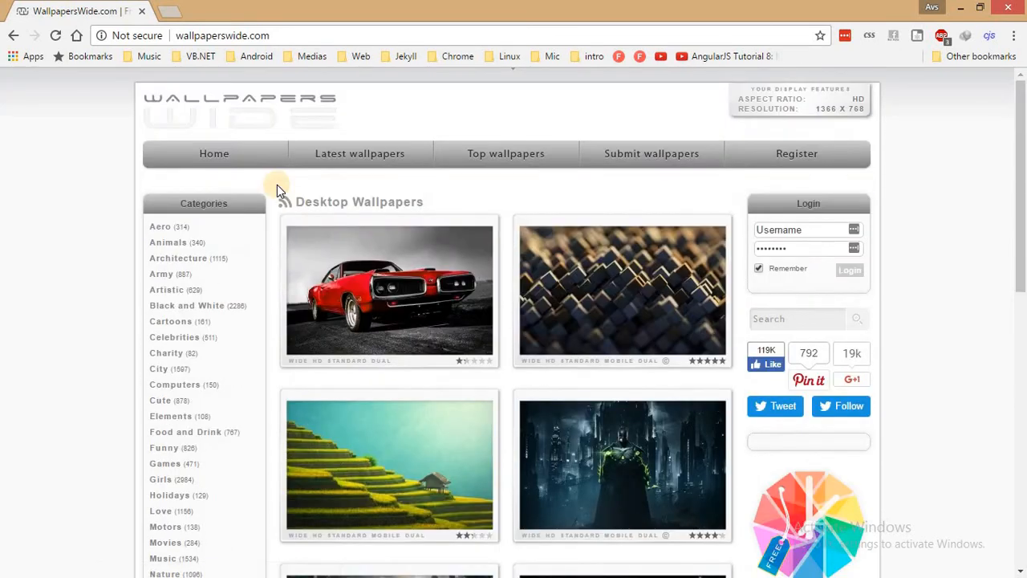
mouse_move(312, 35)
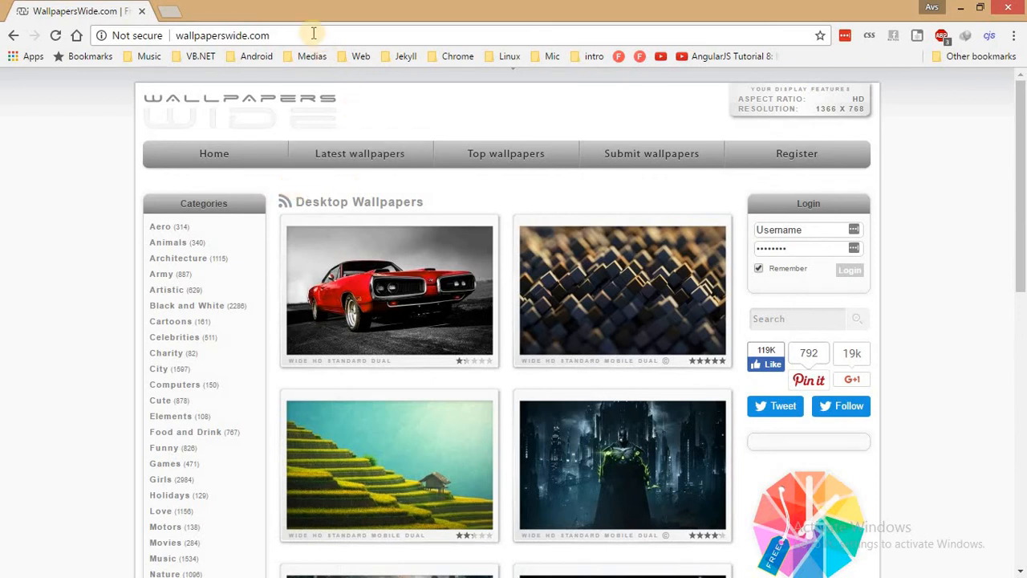
mouse_move(905, 41)
text(subl)
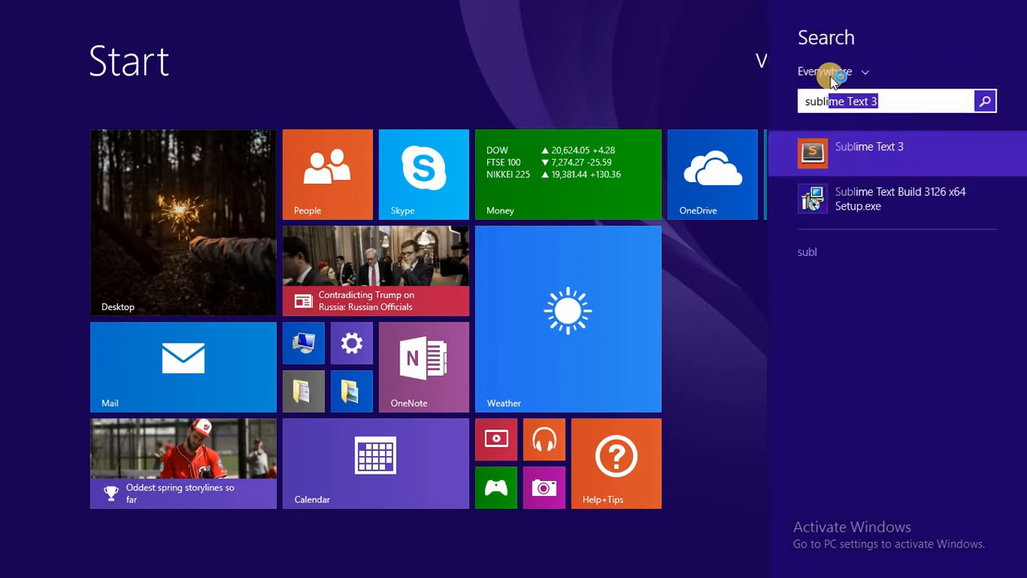
click(869, 152)
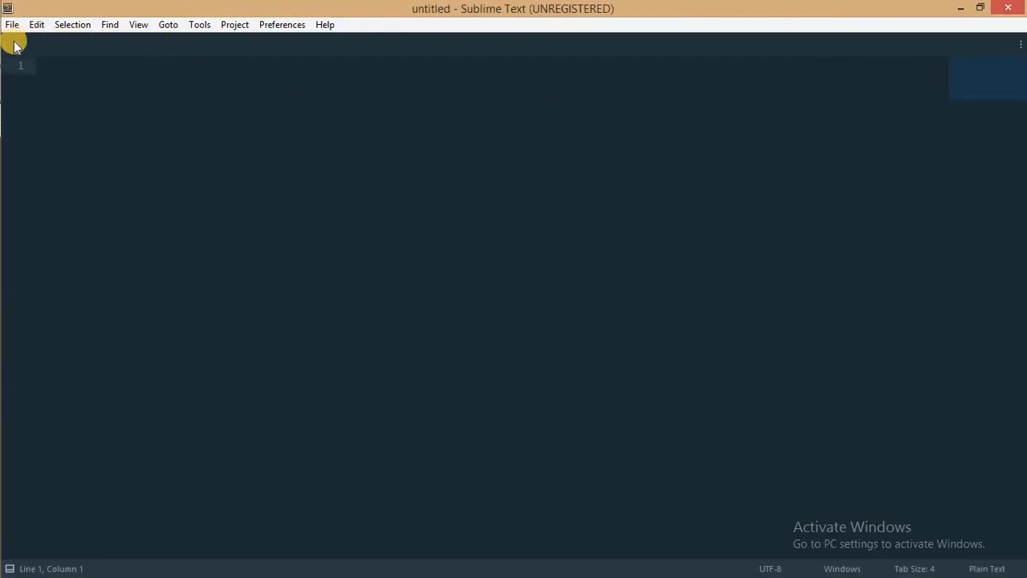
click(12, 24)
text(http://wallpaperswide.com/ -)
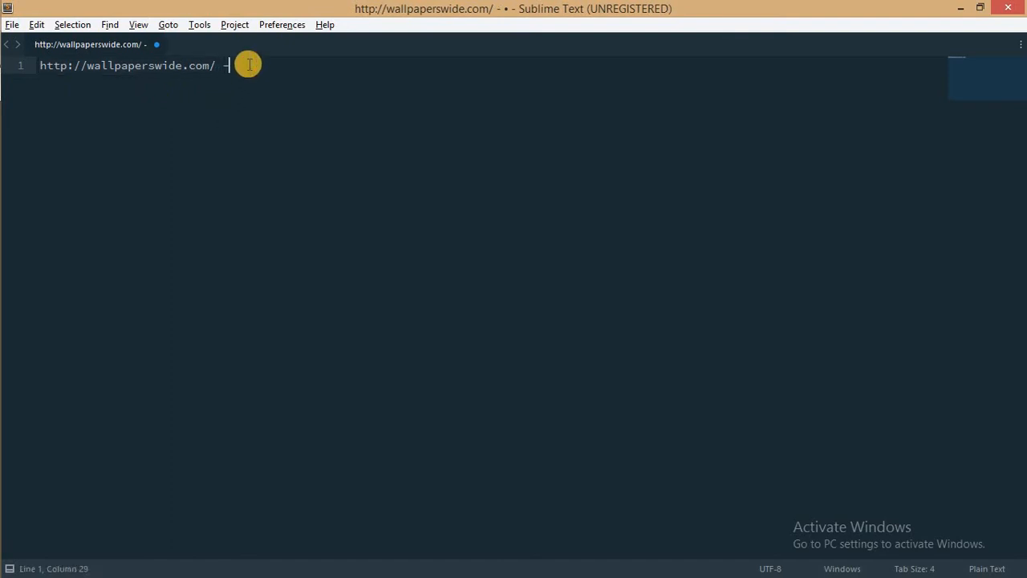
text(IP)
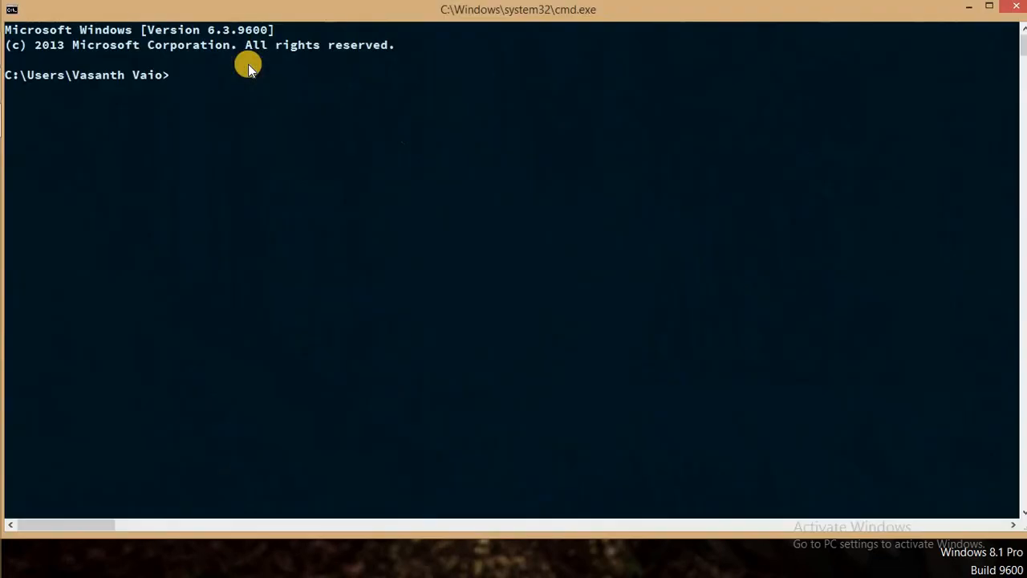
mouse_move(252, 110)
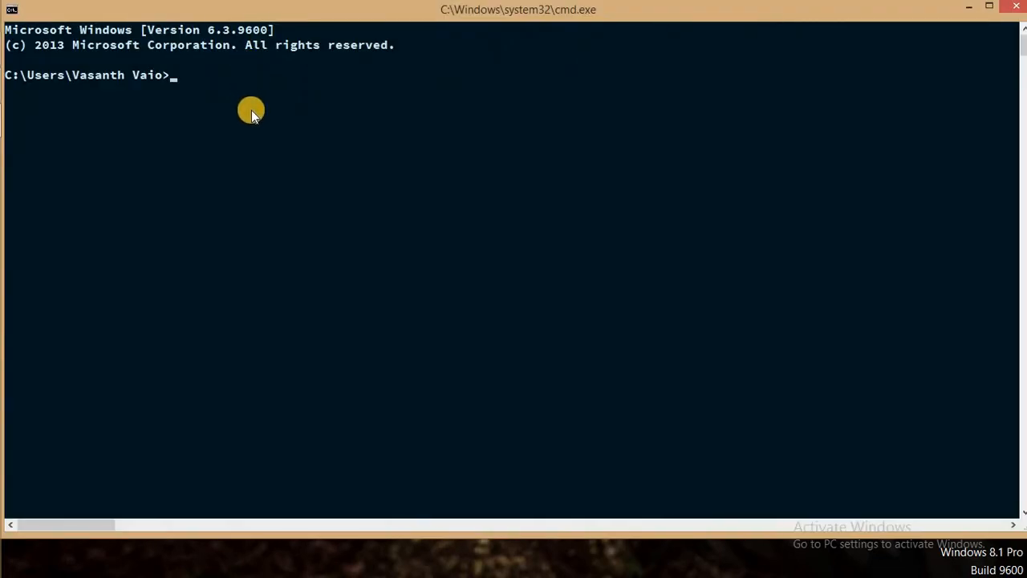
Copy the site address from the note into Command Prompt after 'ping'
text(ping)
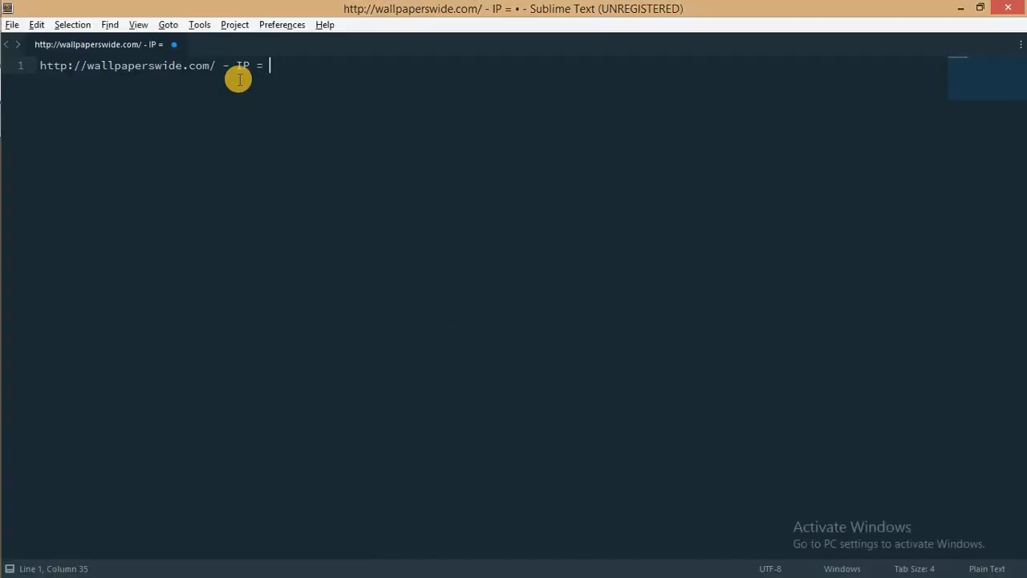
drag(270, 66, 28, 66)
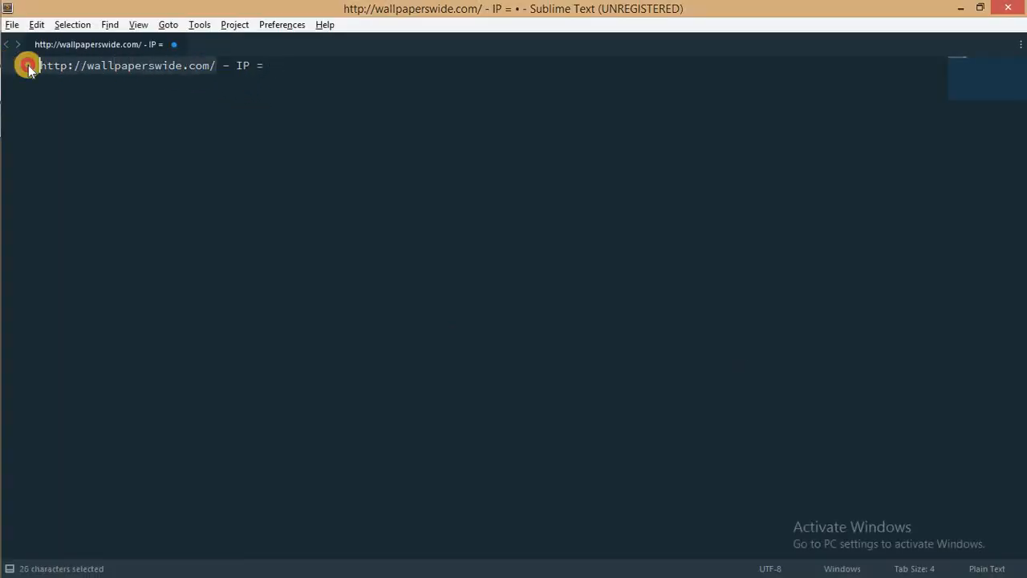
key(ctrl+c)
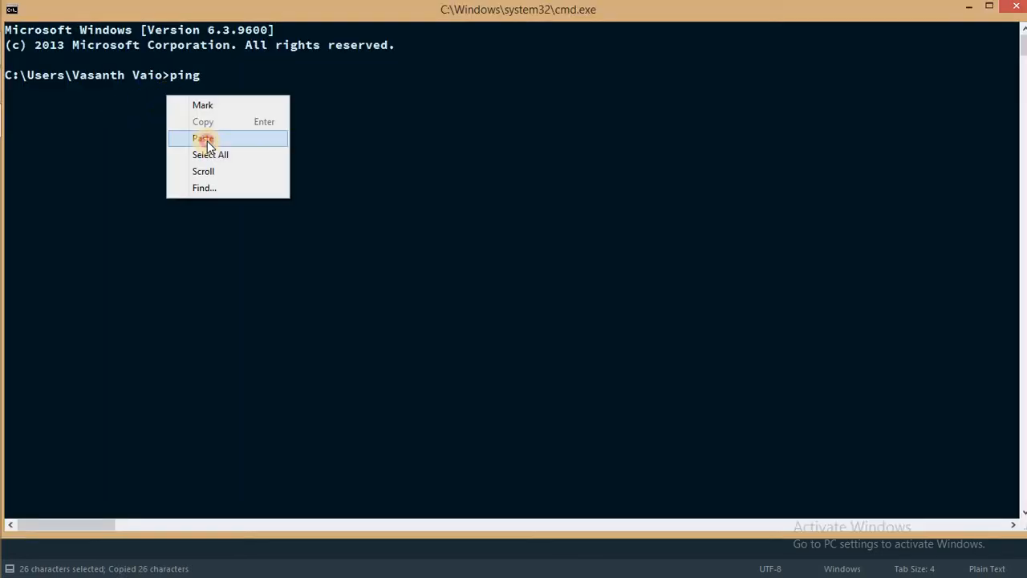
click(202, 138)
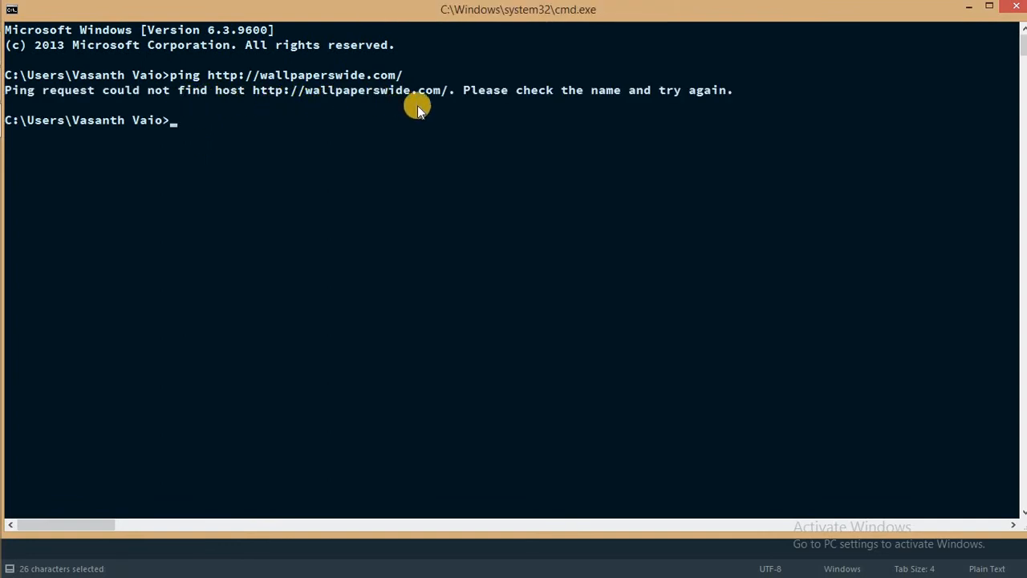
mouse_move(198, 134)
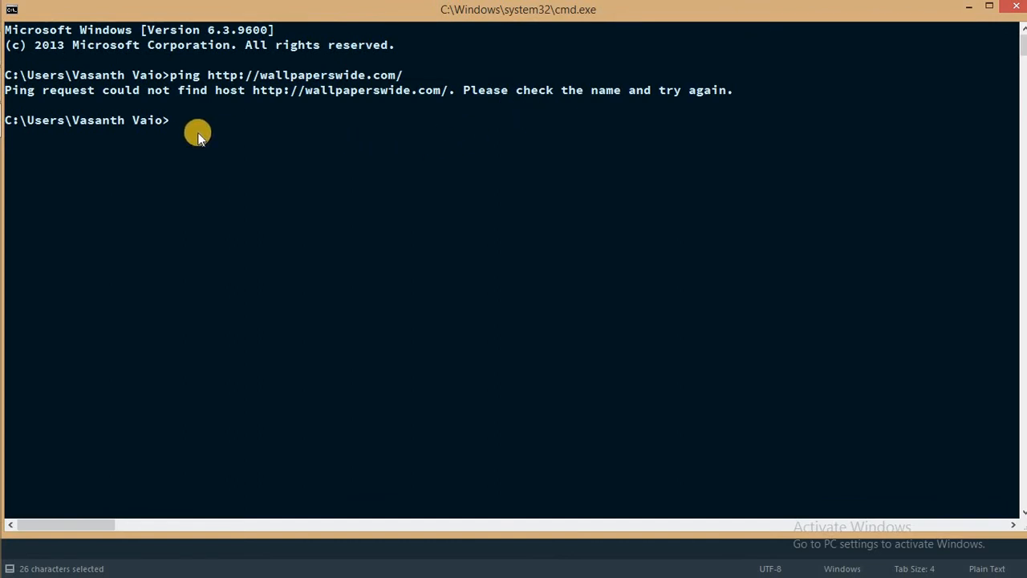
mouse_move(213, 143)
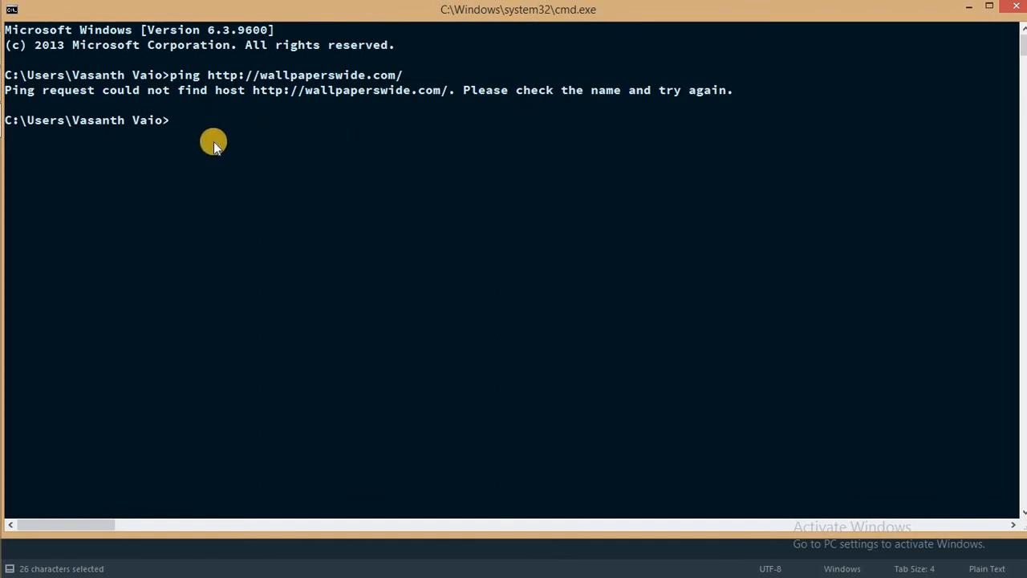
Run ping wallpaperswide.com and read the resolved IP 138.201.125.188
text(ping)
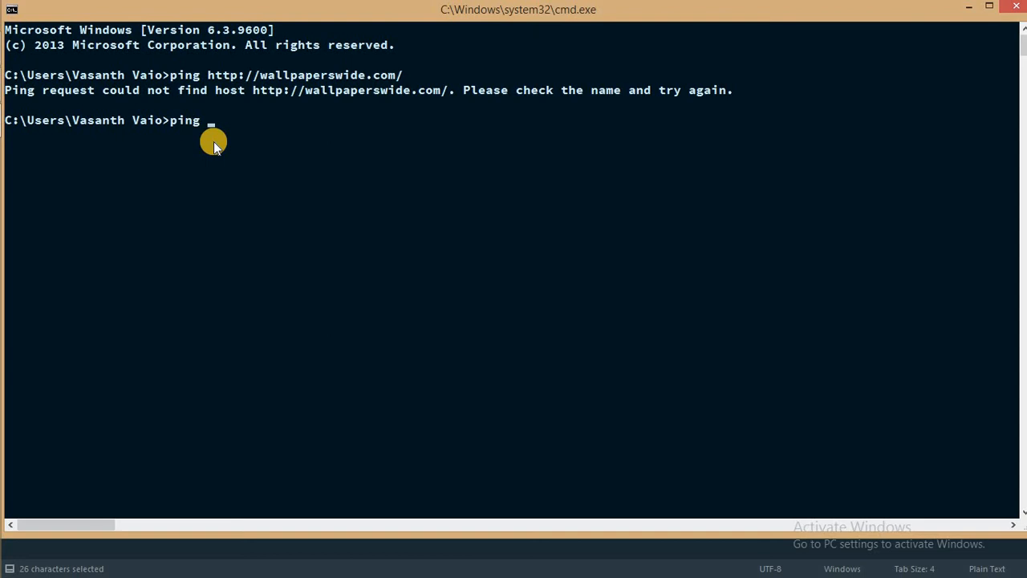
text(wa)
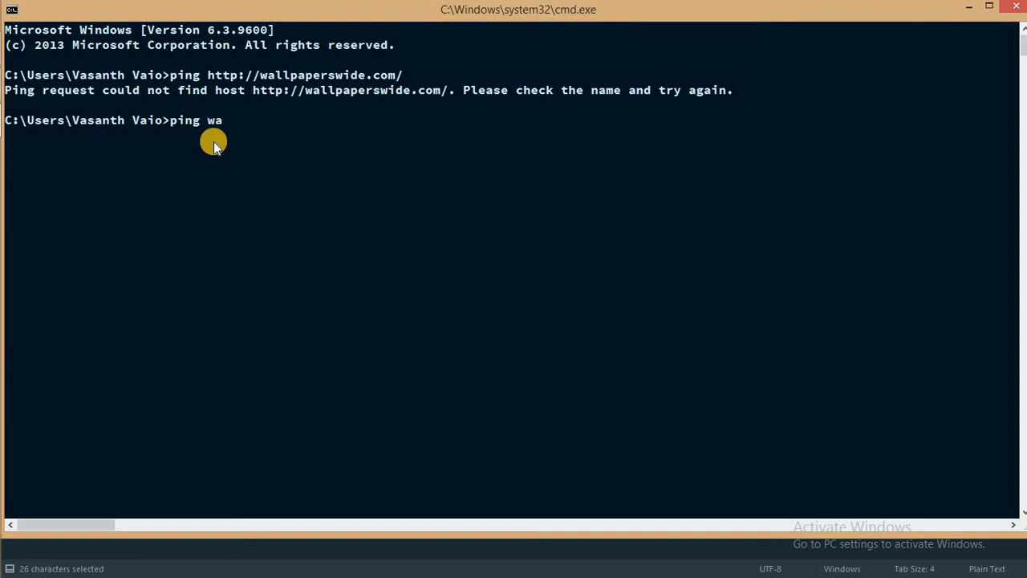
text(llpaper)
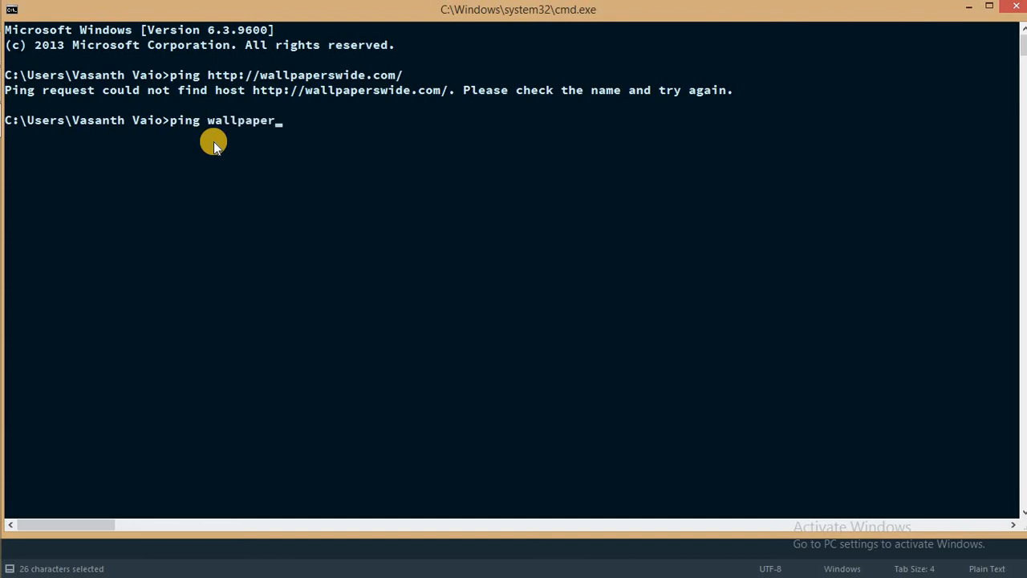
text(swide.com)
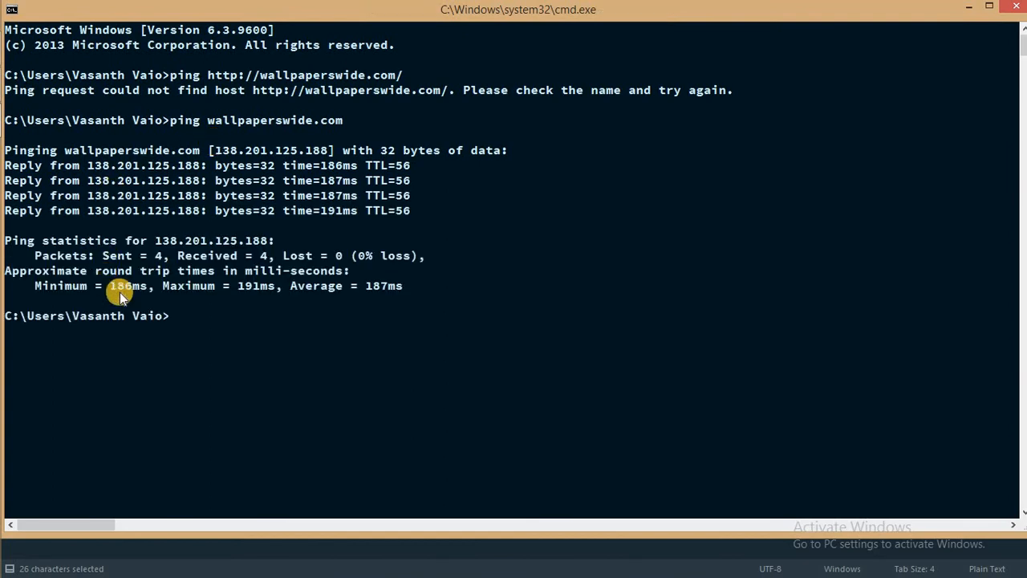
mouse_move(349, 309)
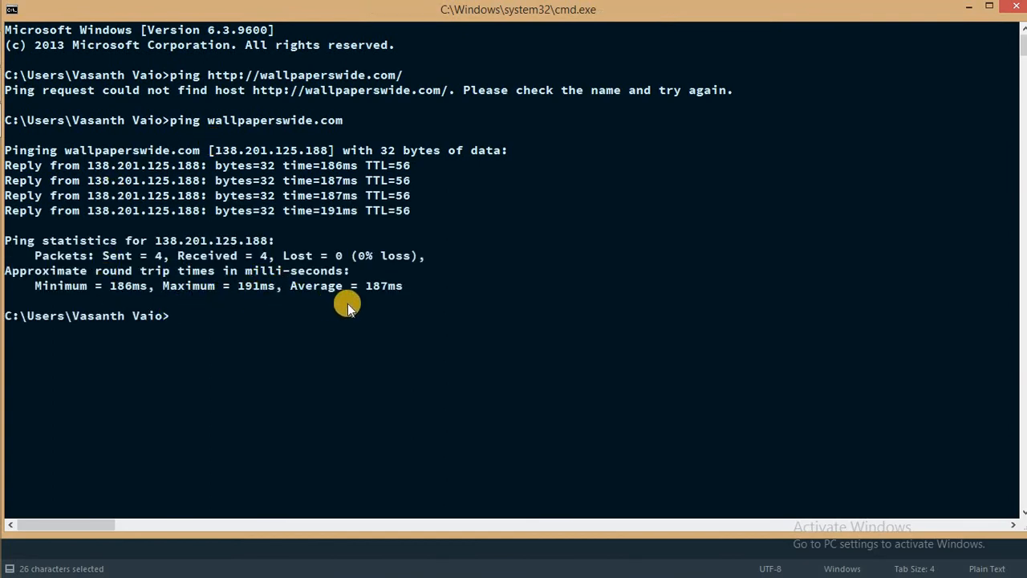
mouse_move(377, 305)
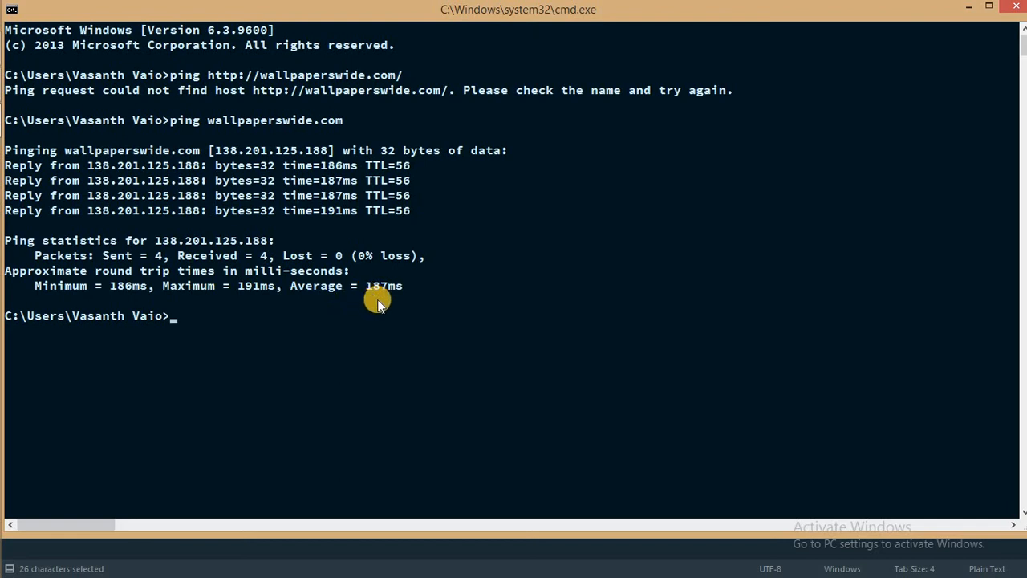
mouse_move(371, 263)
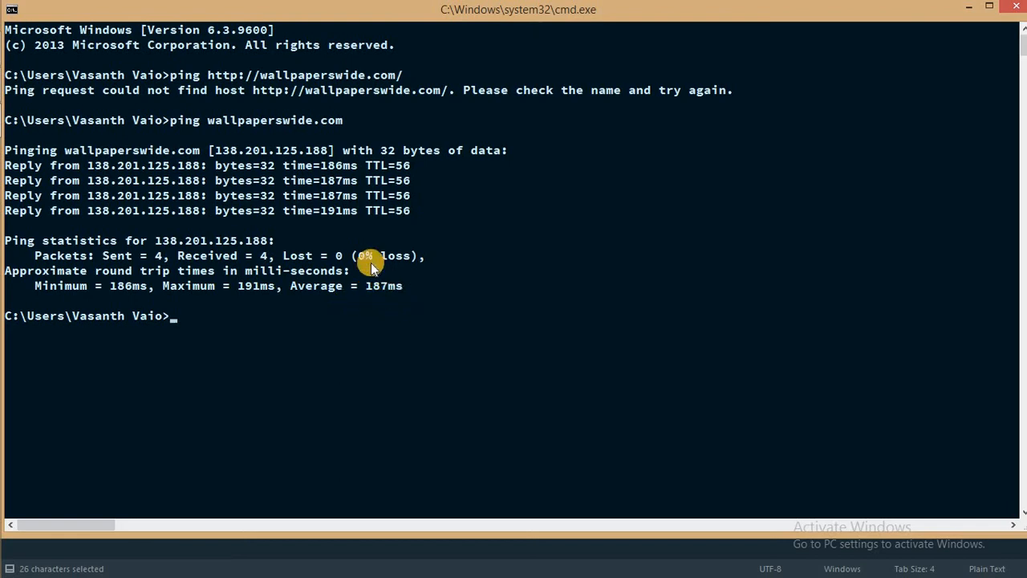
mouse_move(86, 270)
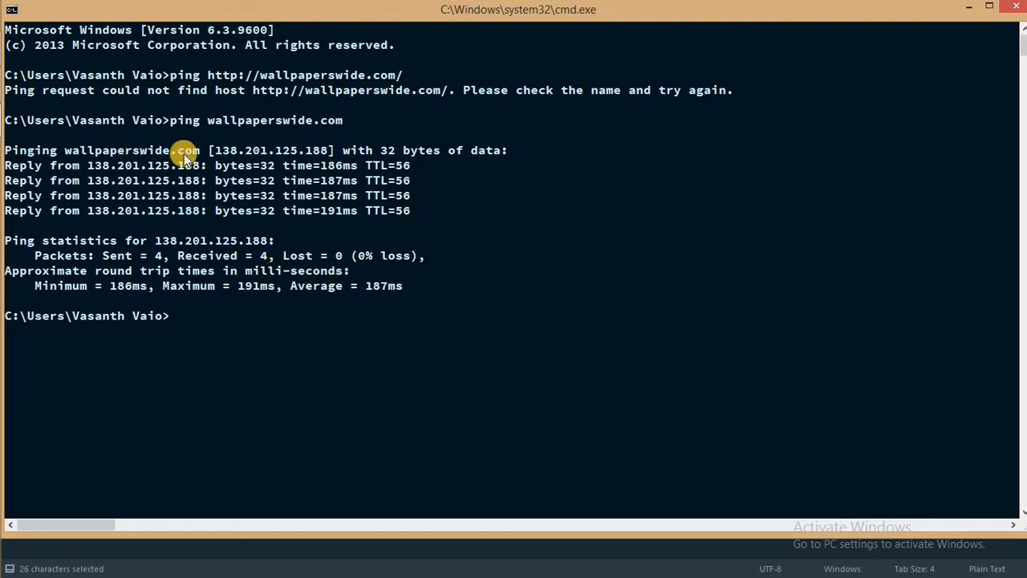
mouse_move(264, 172)
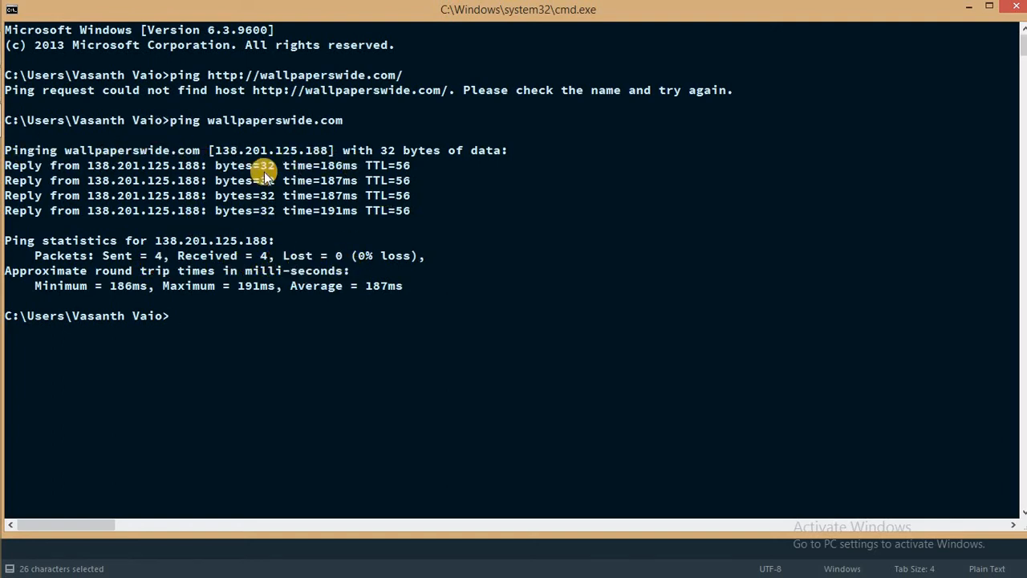
right_click(244, 166)
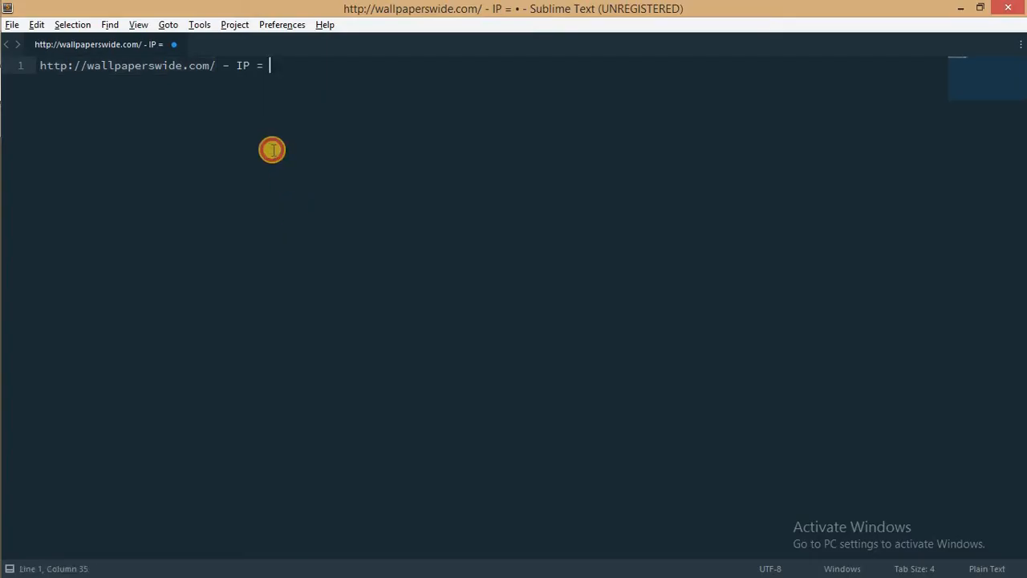
mouse_move(387, 188)
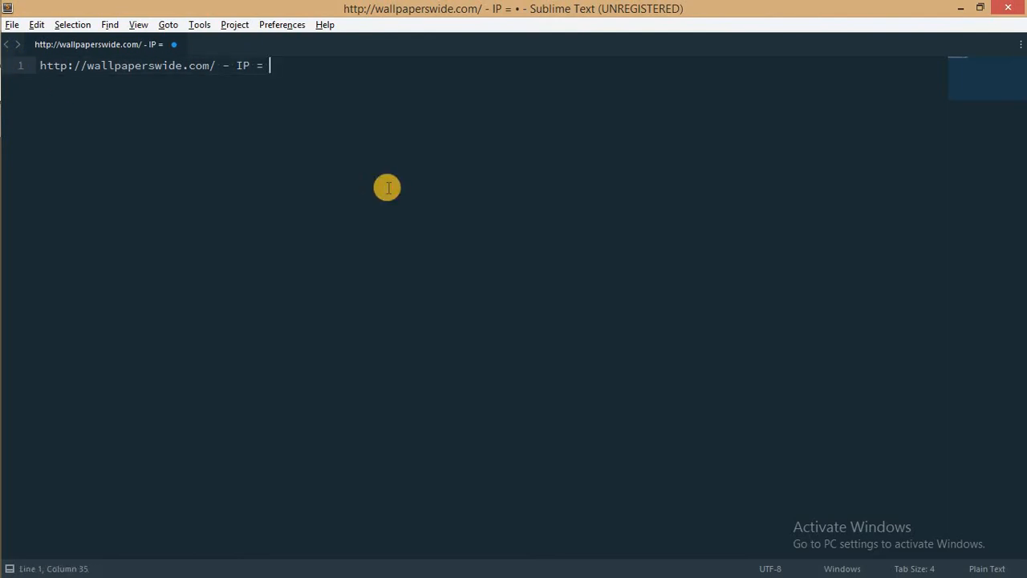
click(12, 24)
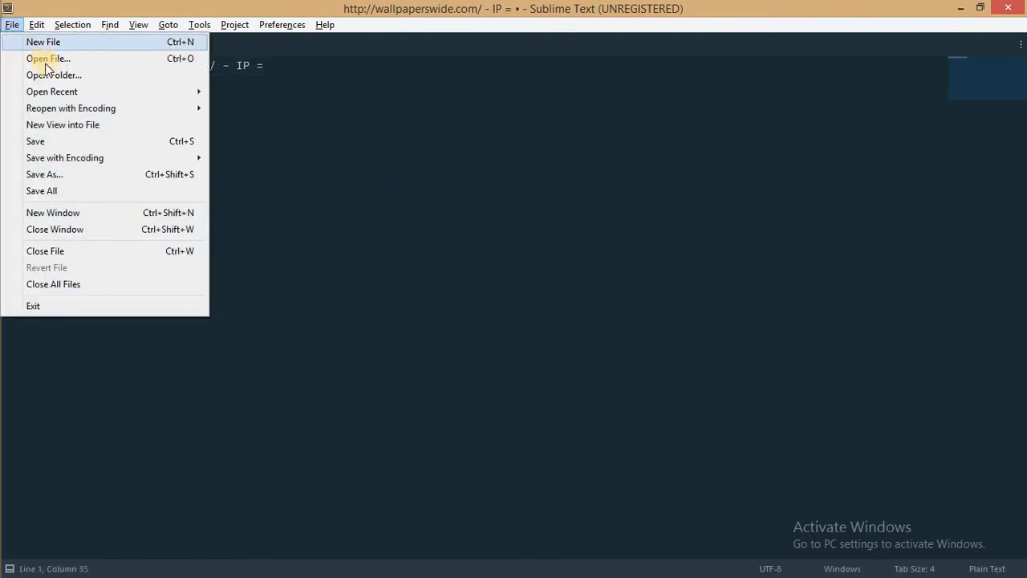
click(48, 59)
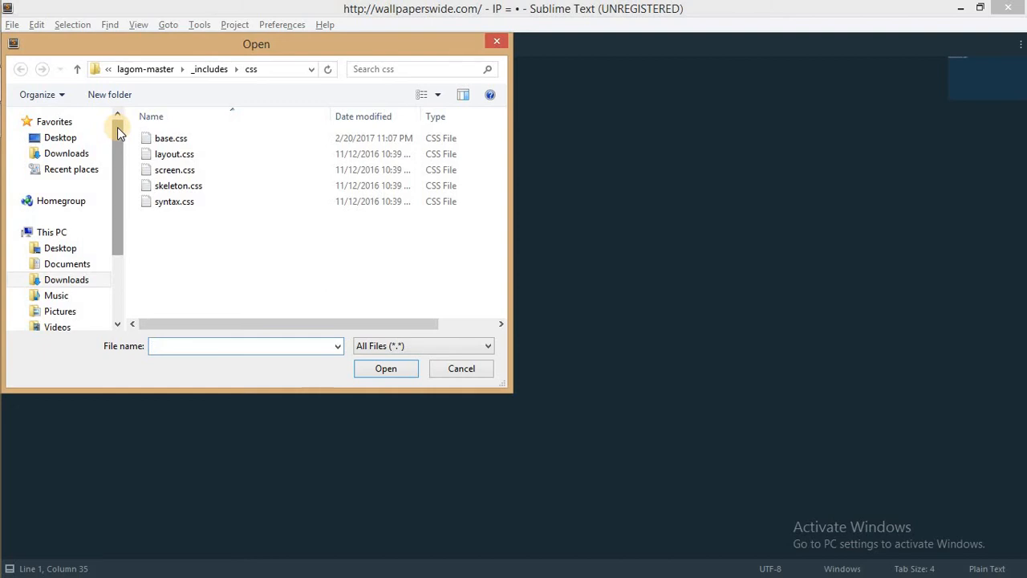
scroll(down, 3)
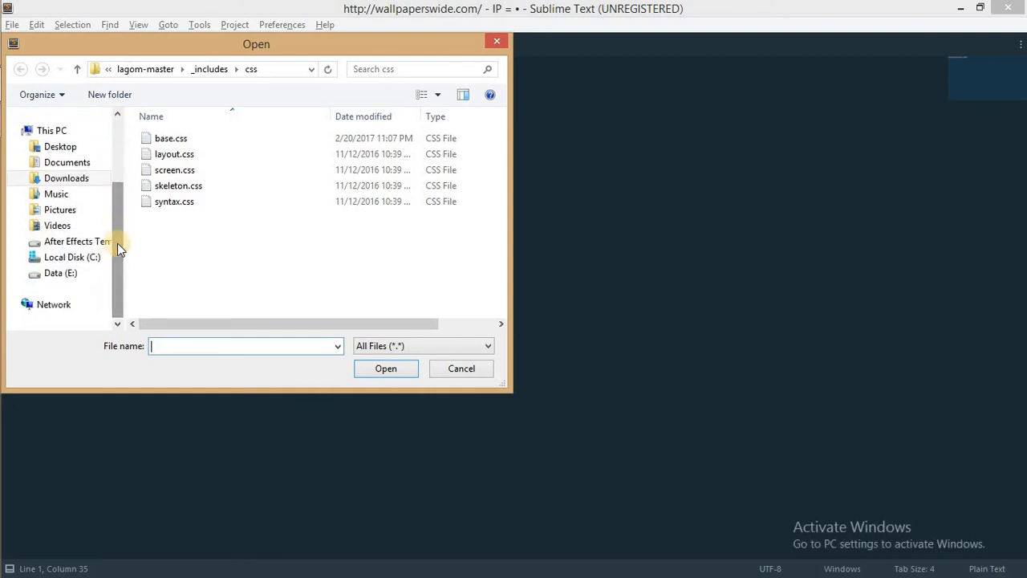
click(72, 257)
text(expl)
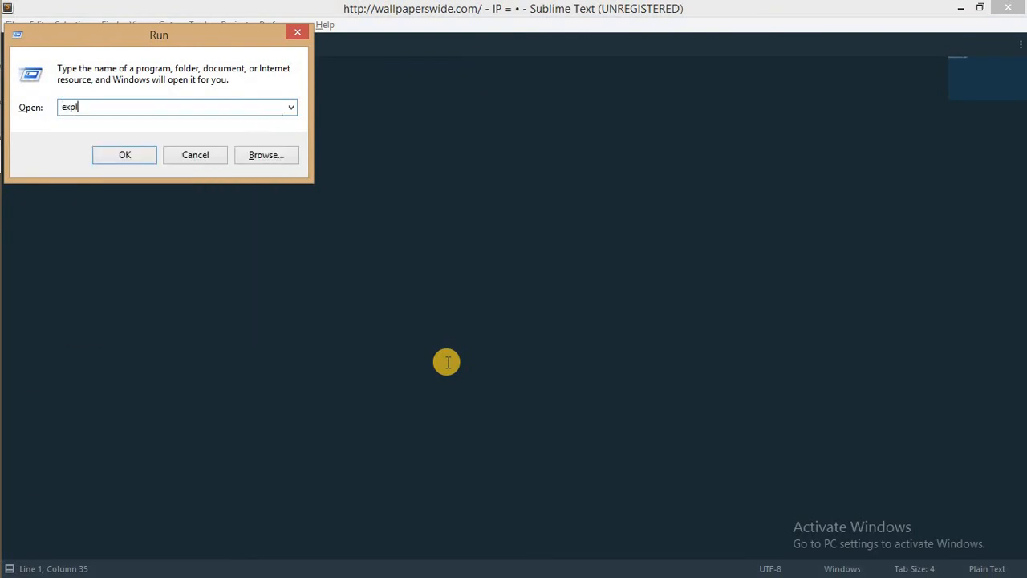
Browse File Explorer to C:\Windows\System32\drivers\etc and right-click the hosts file
click(125, 154)
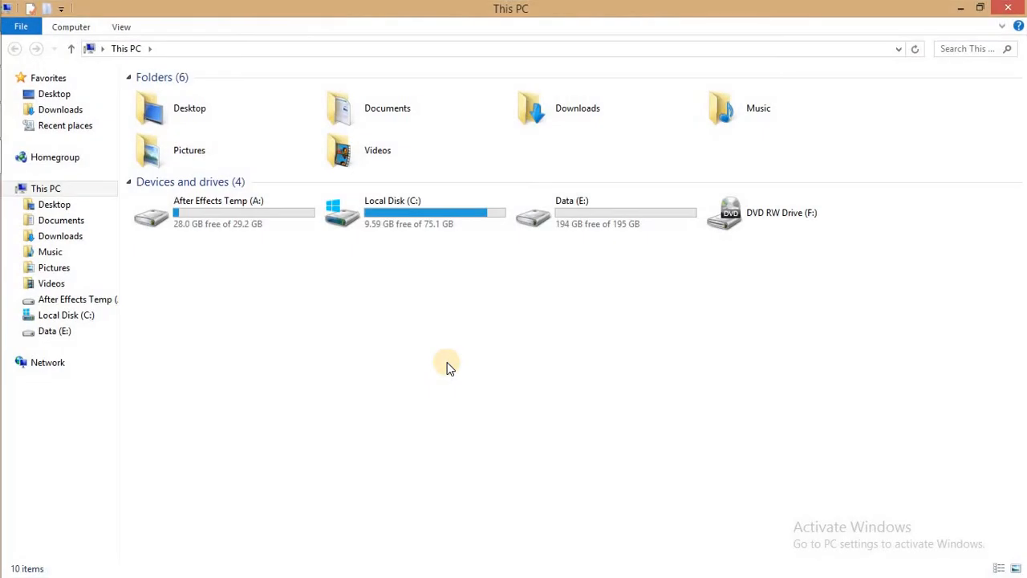
click(393, 211)
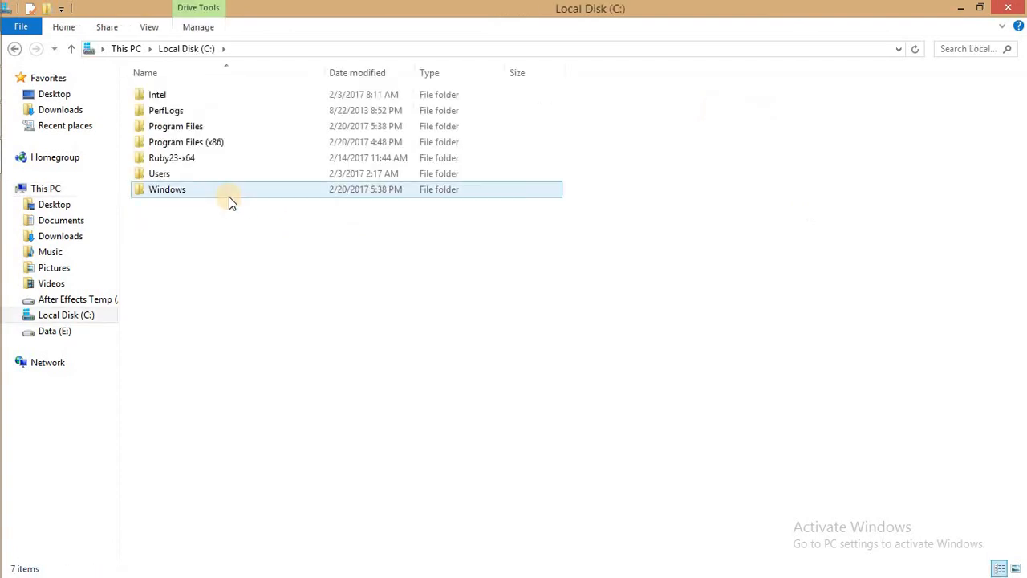
double_click(167, 188)
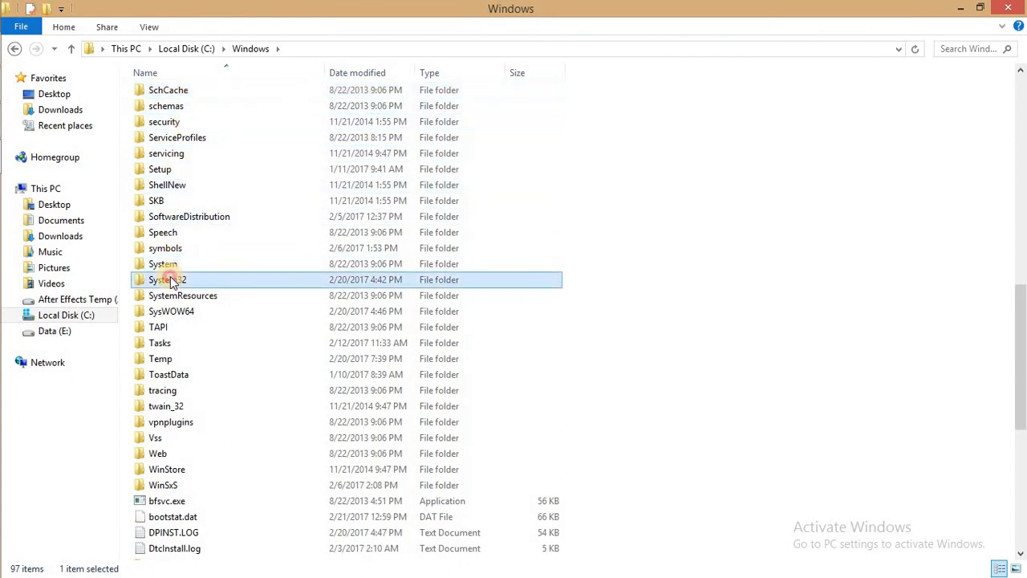
double_click(167, 279)
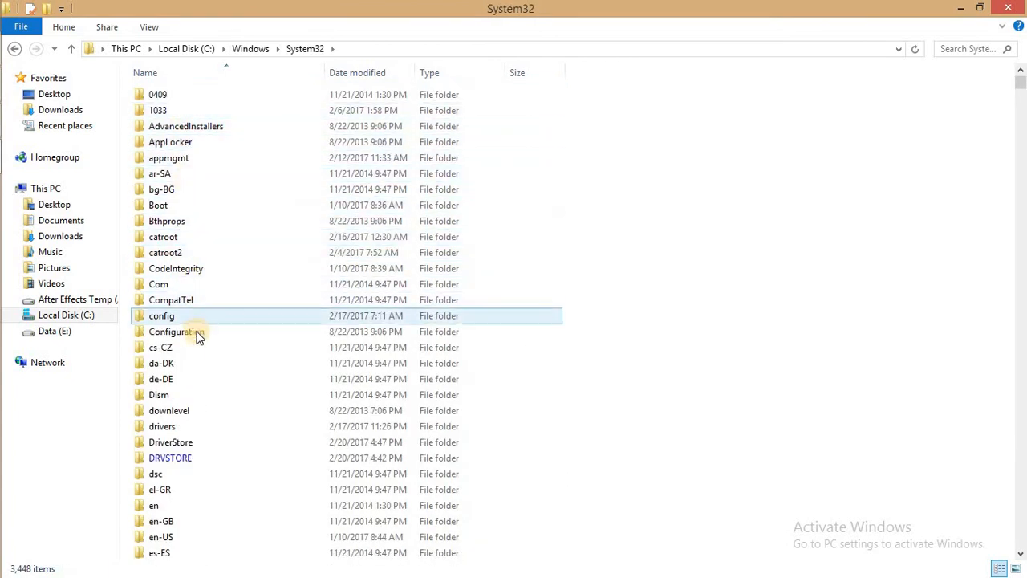
double_click(163, 426)
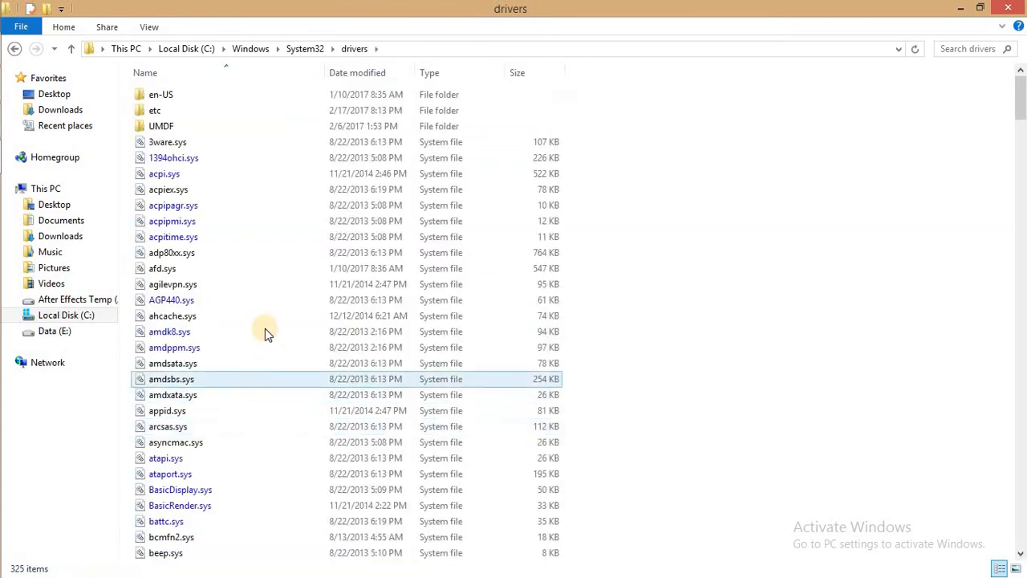
click(154, 110)
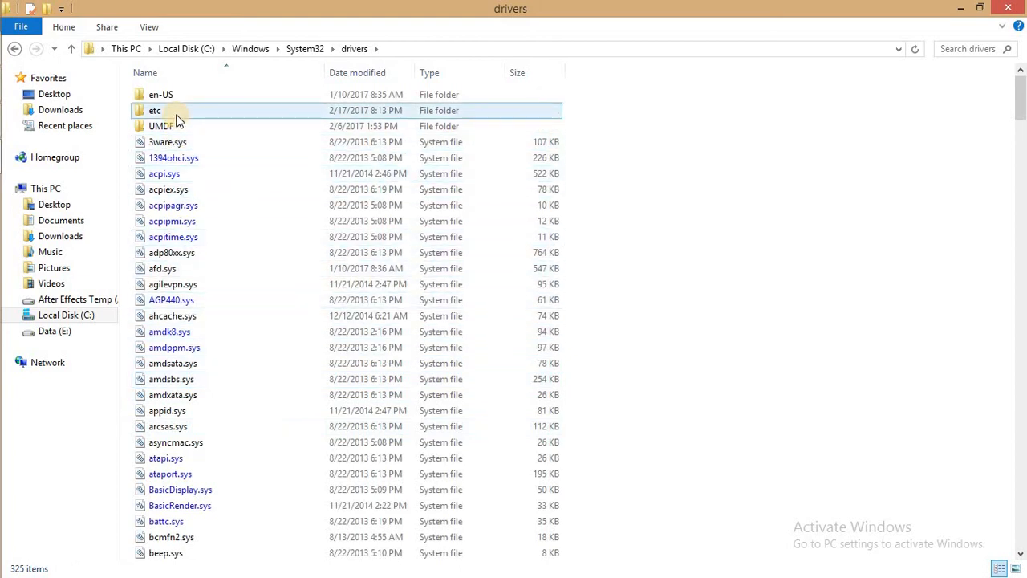
double_click(154, 110)
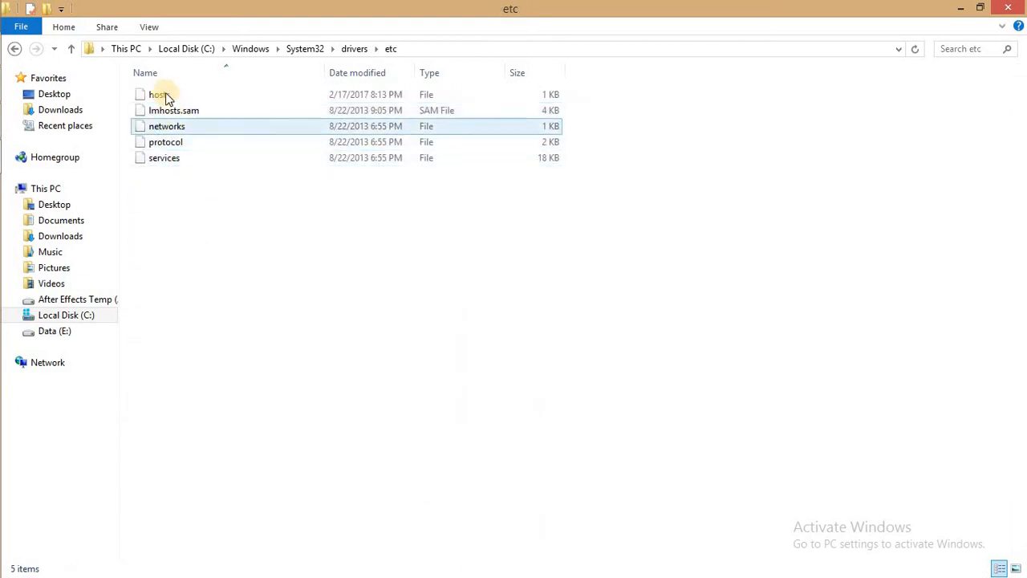
click(158, 93)
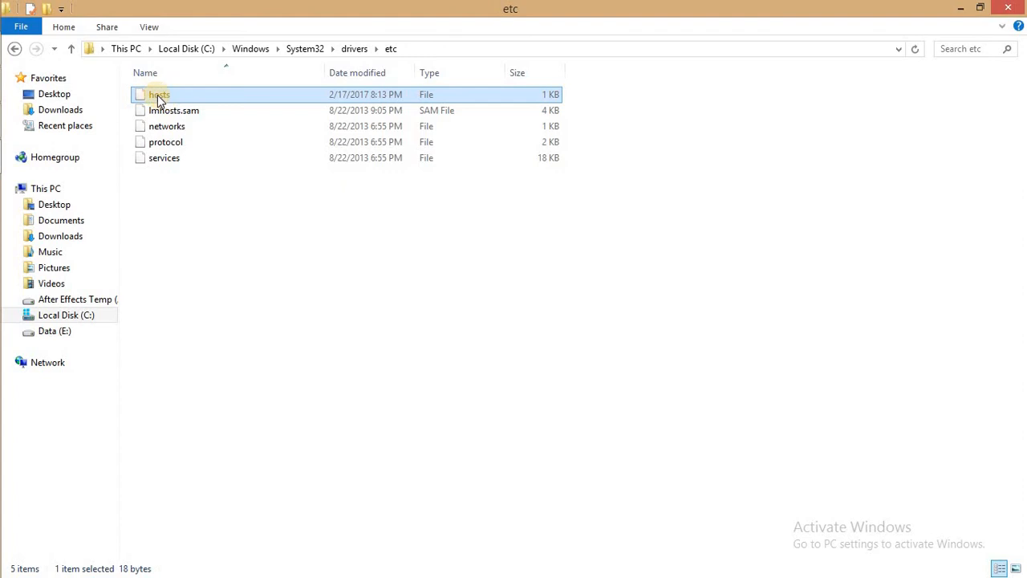
right_click(159, 93)
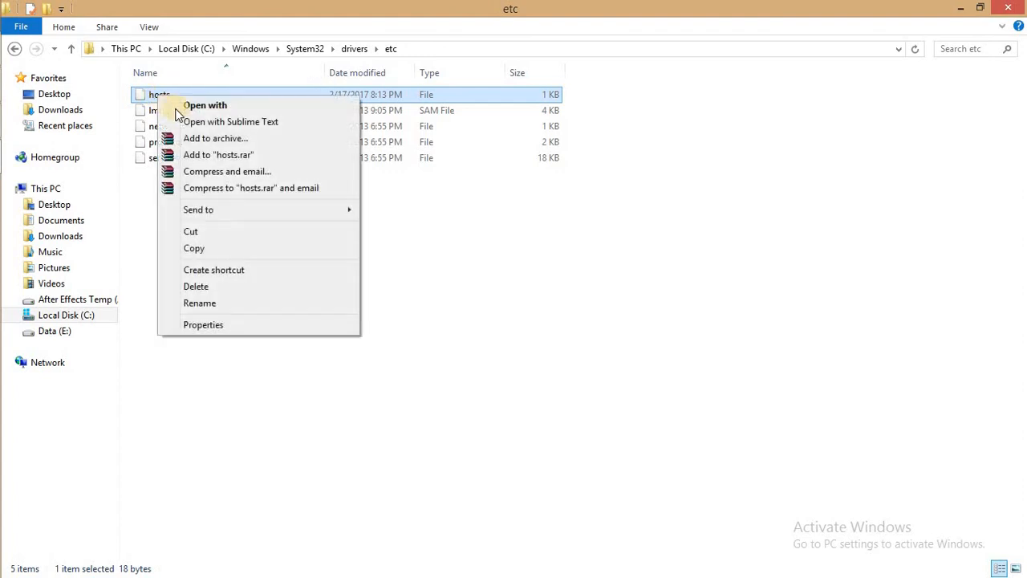
Open hosts in Sublime Text and add a second line reading 127.0.0.1
click(231, 121)
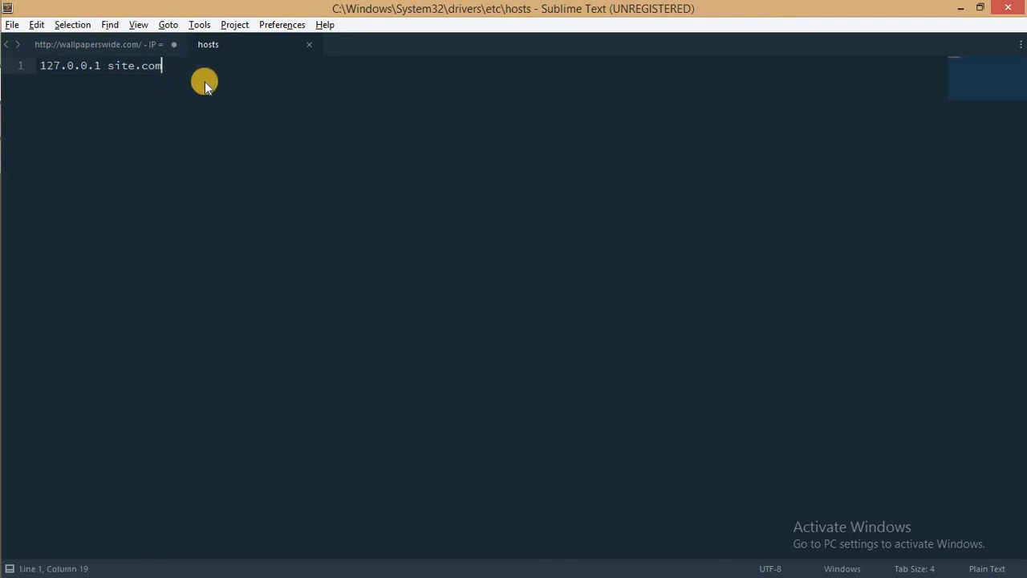
key(Enter)
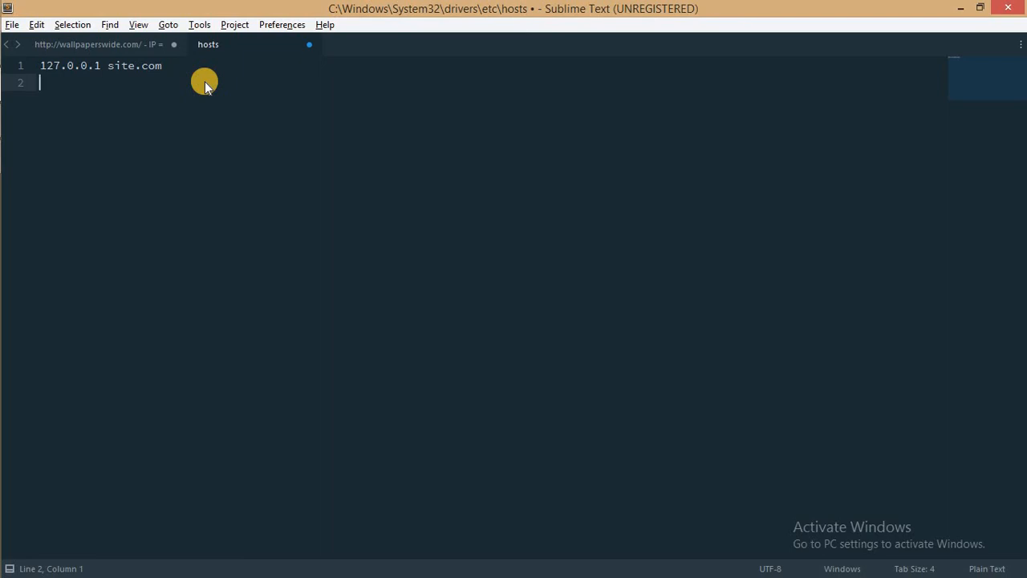
text(1)
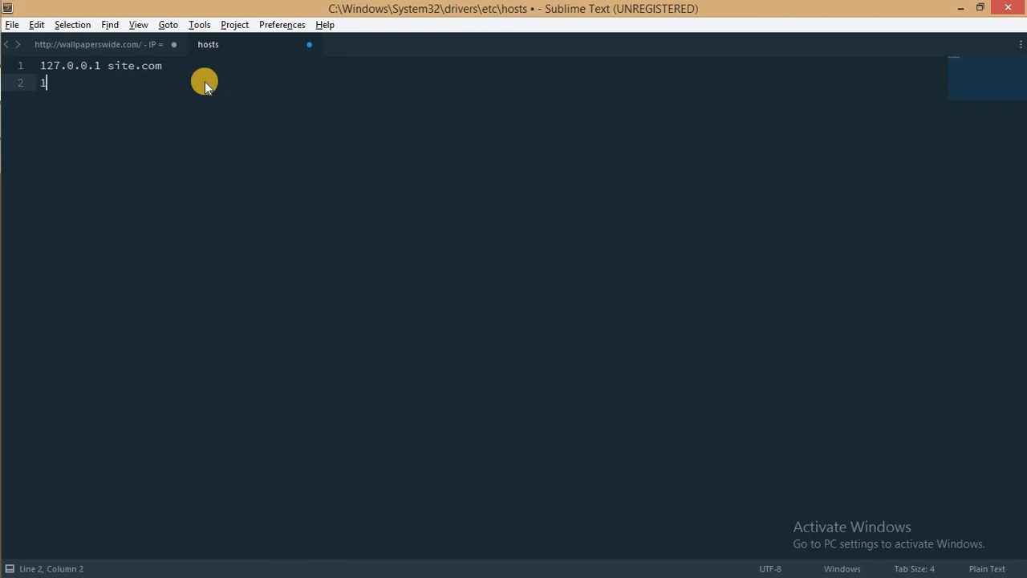
text(27)
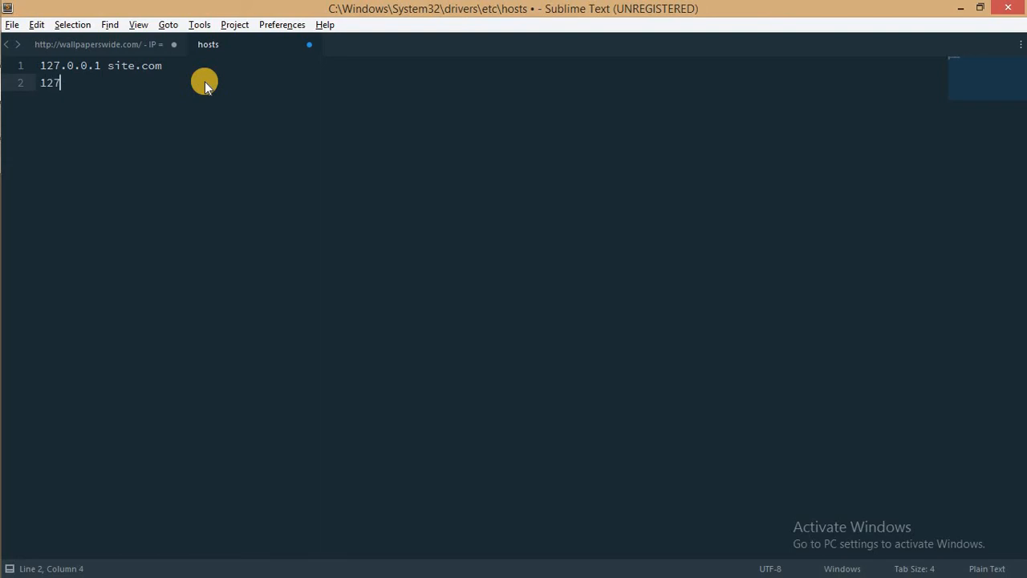
text(..)
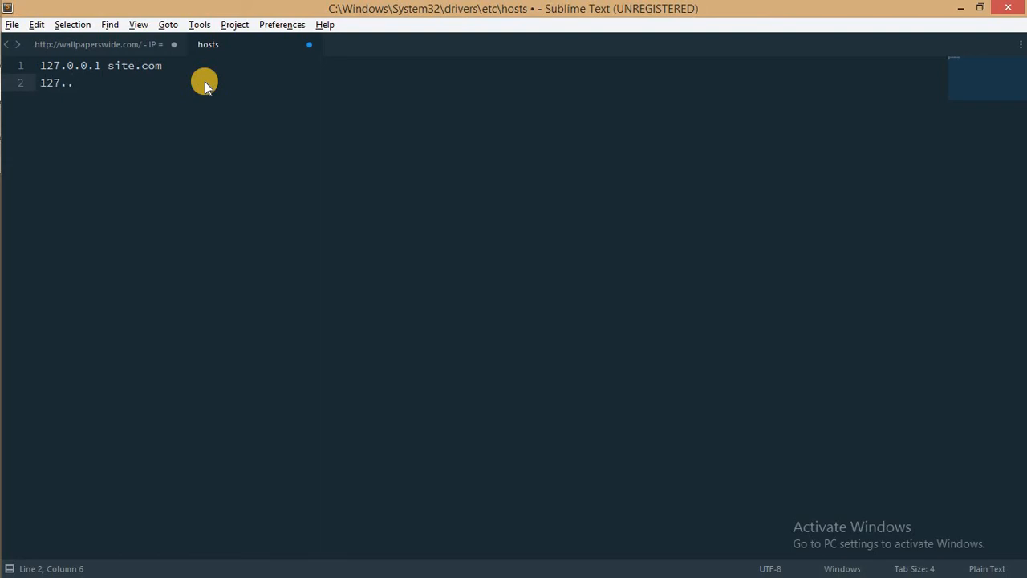
text(0)
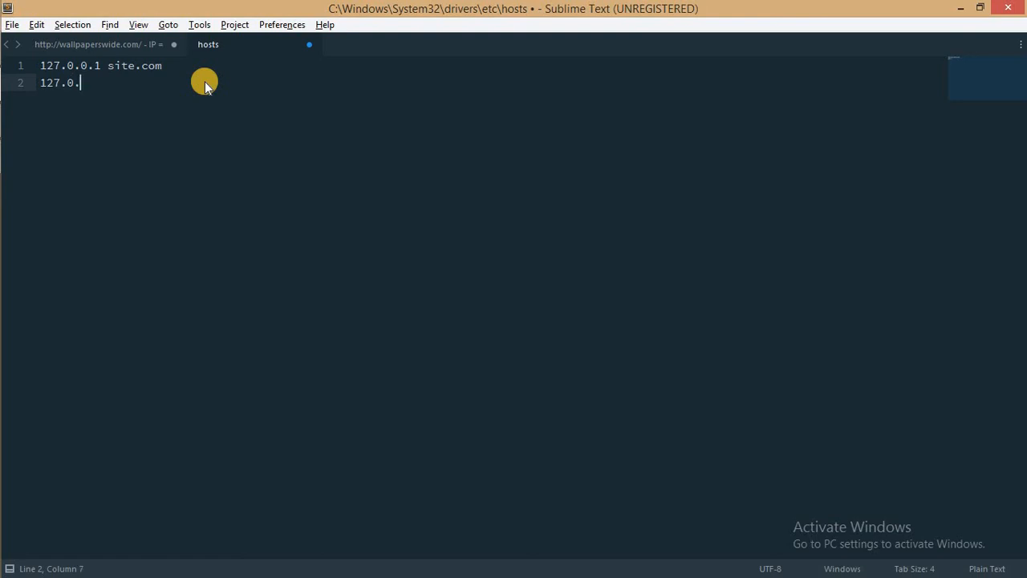
text(0.1)
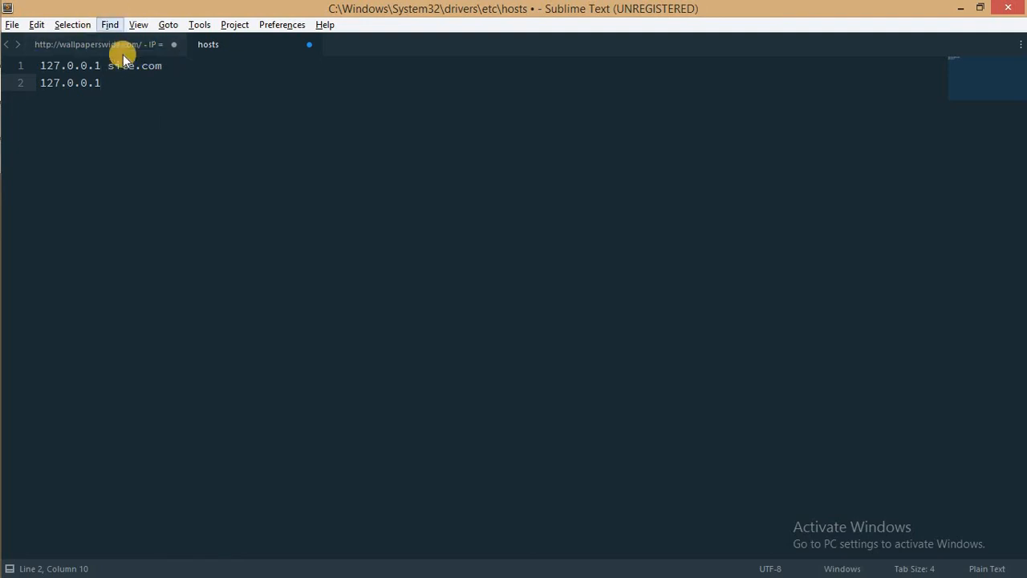
mouse_move(181, 125)
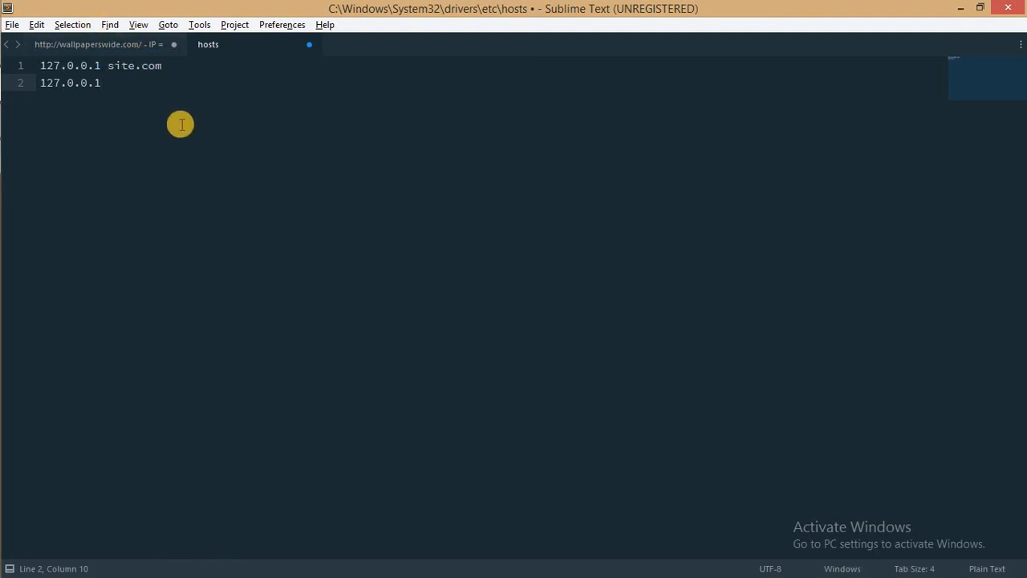
Copy 'wallpaperswide.com' from the site-address note in Sublime Text
click(96, 44)
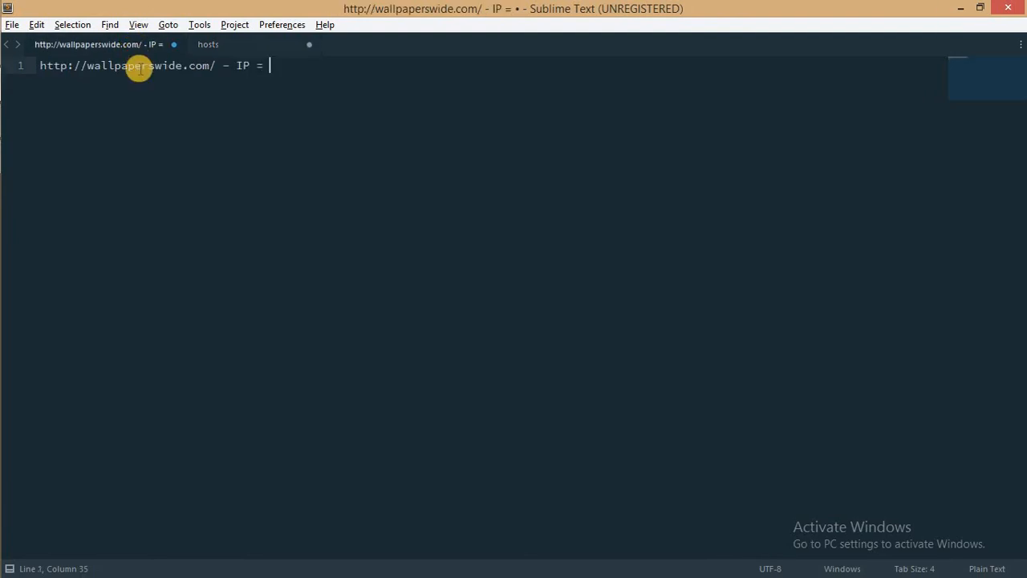
double_click(171, 66)
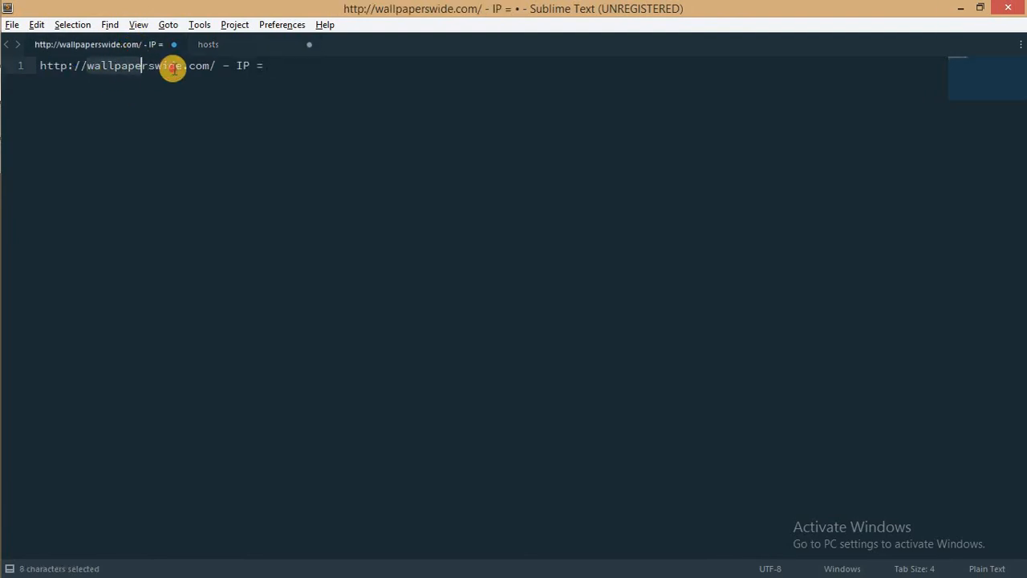
right_click(197, 66)
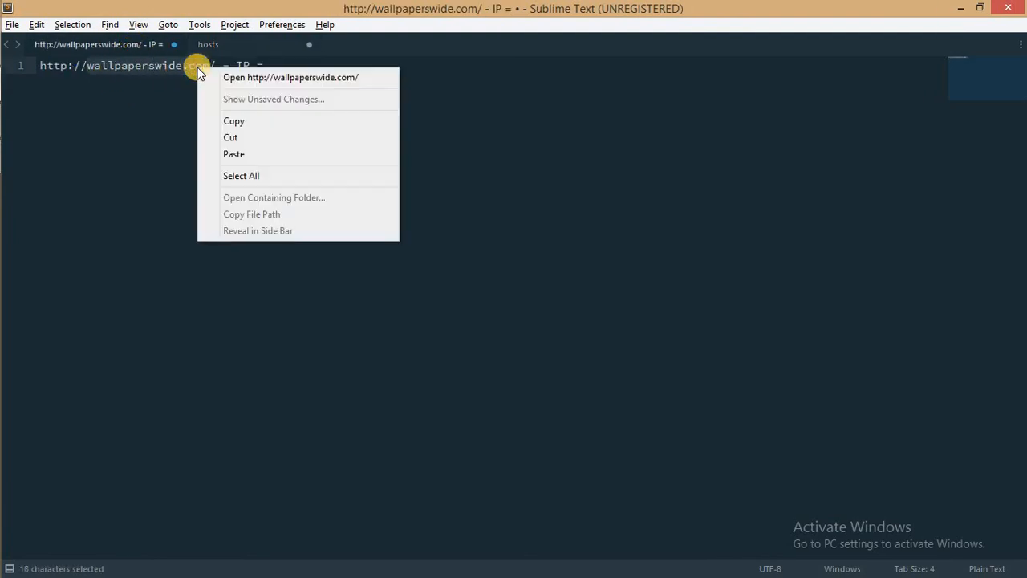
click(233, 121)
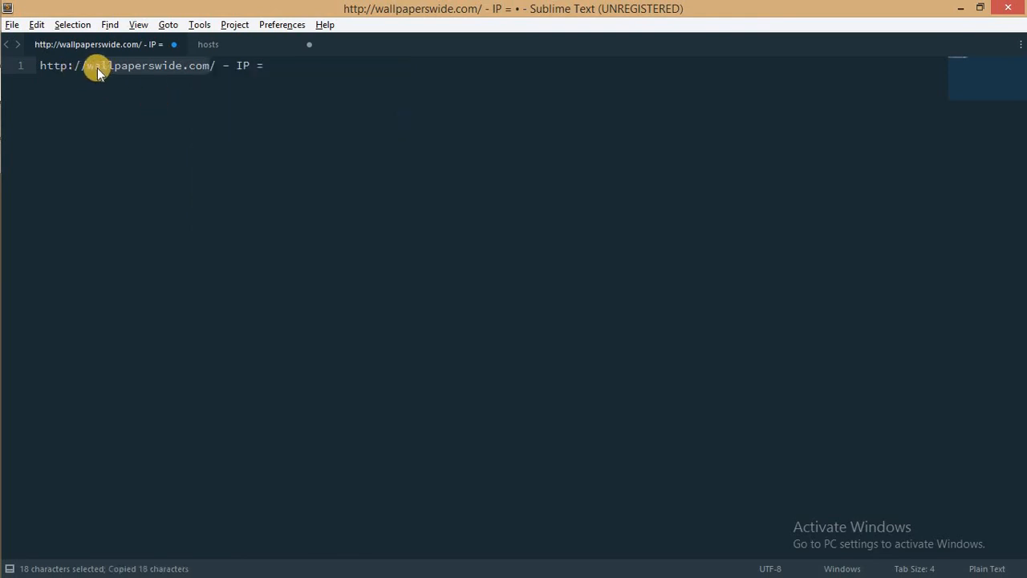
mouse_move(209, 66)
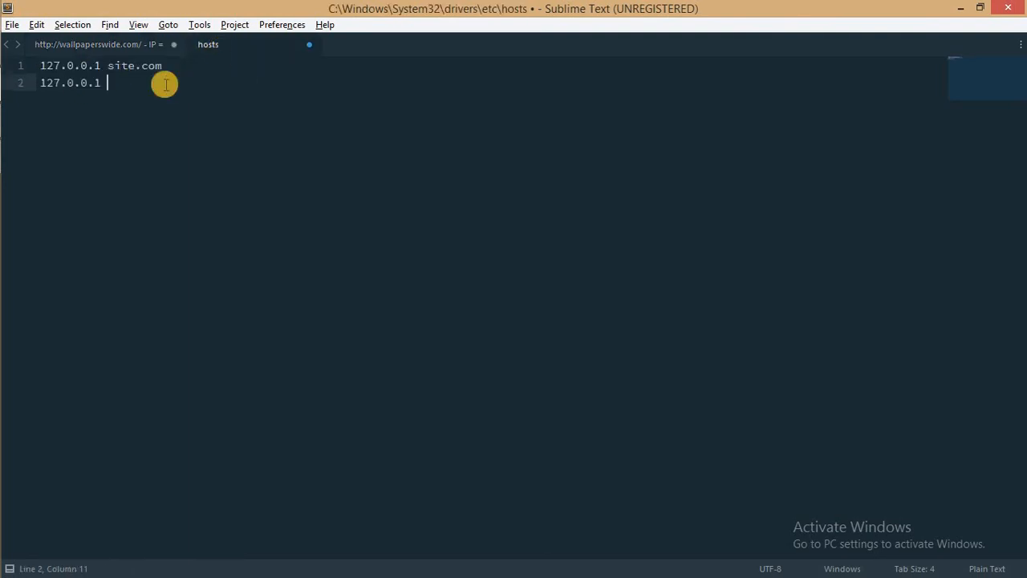
Paste wallpaperswide.com after 127.0.0.1 on line 2 and save the hosts file
right_click(165, 84)
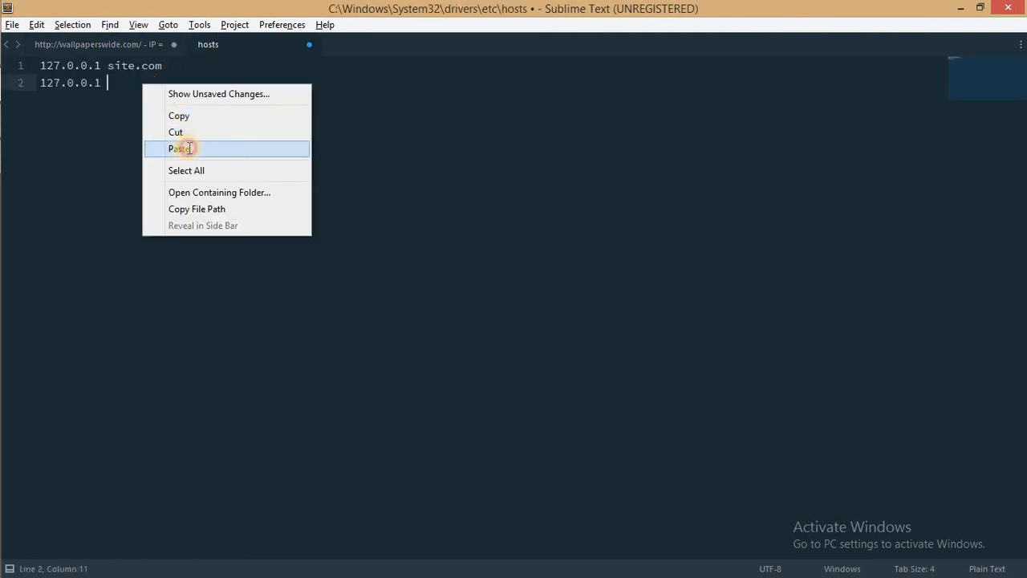
click(179, 148)
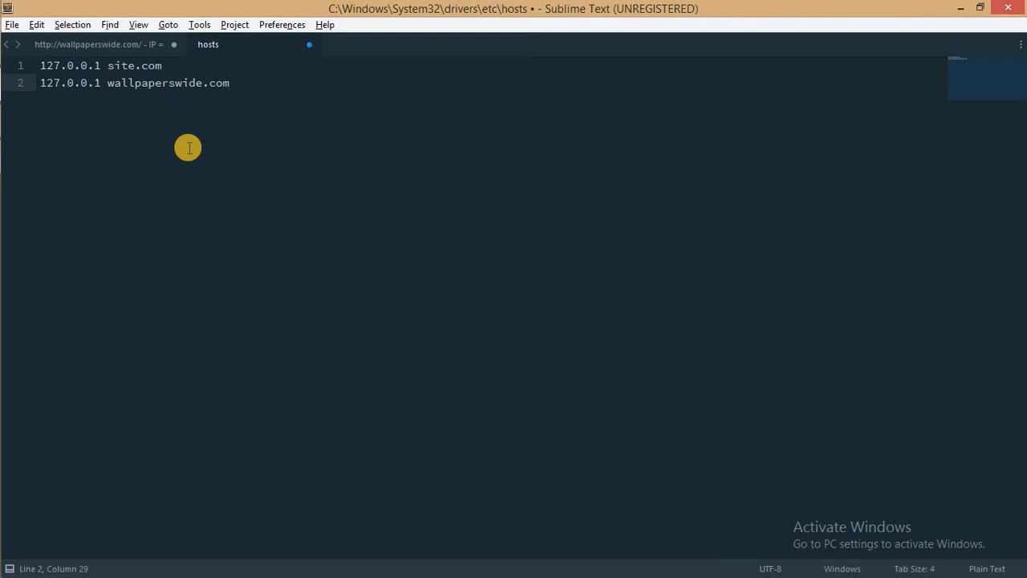
key(ctrl+s)
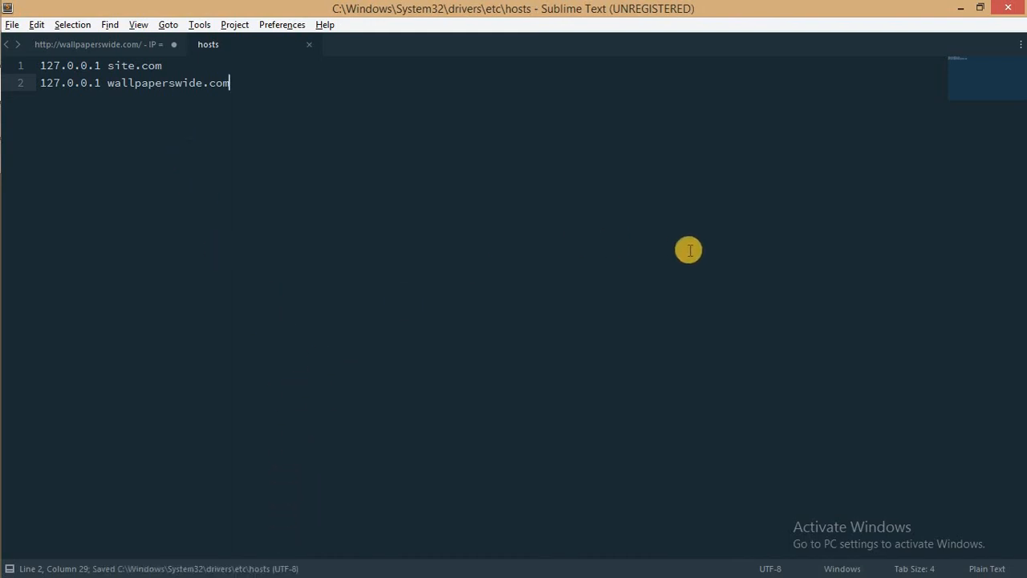
mouse_move(987, 14)
text(chrome)
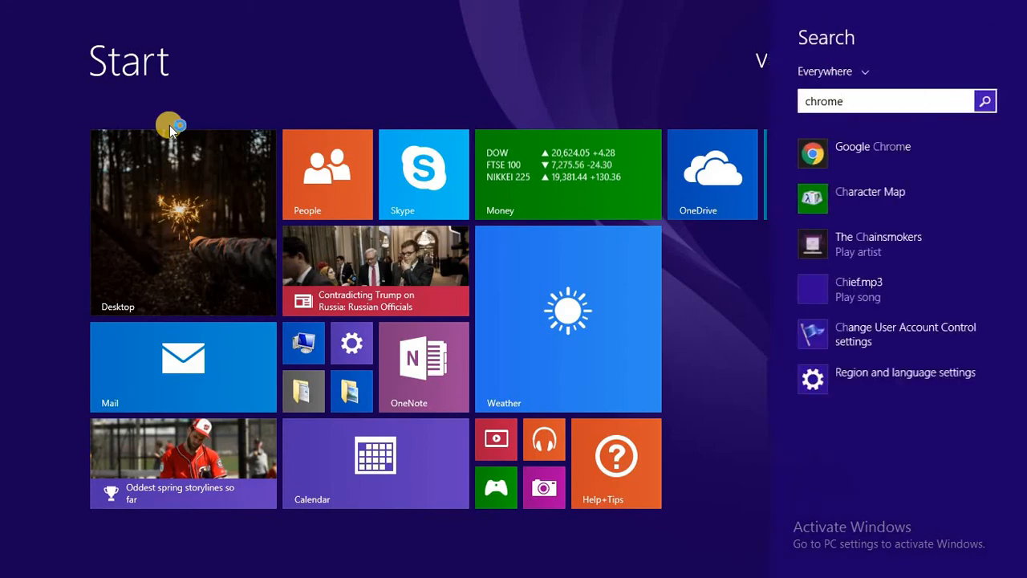
Reopen Chrome, search 'wallpapers' and open wallpaperswide.com, which now can't be reached
click(871, 146)
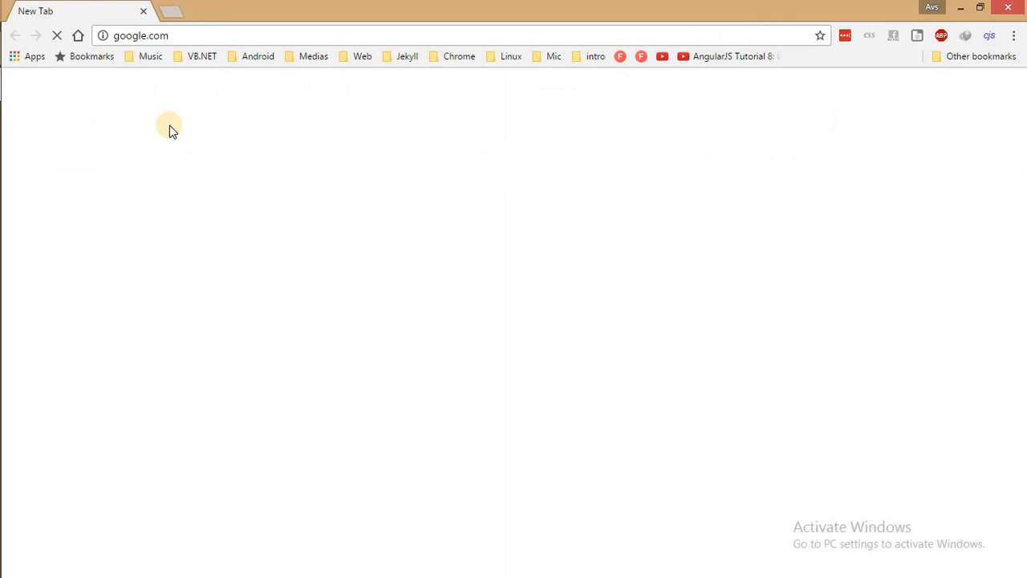
mouse_move(241, 152)
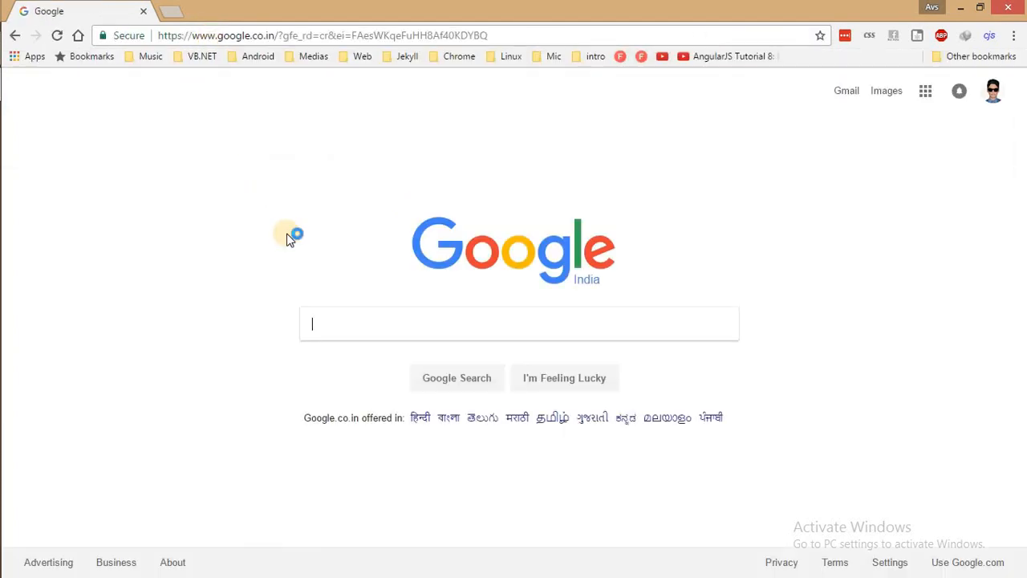
text(wallpapre)
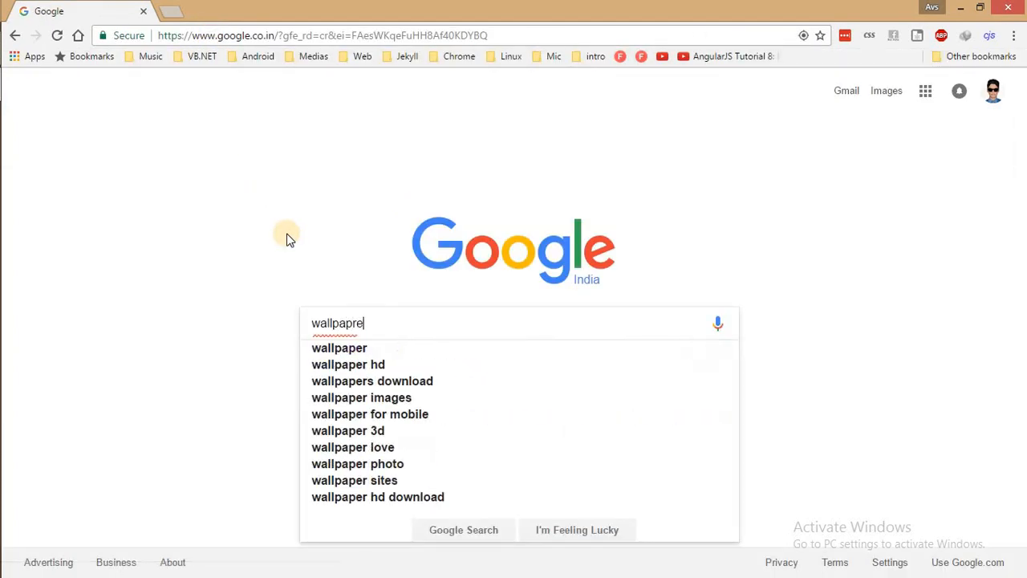
text(wallpaperswid)
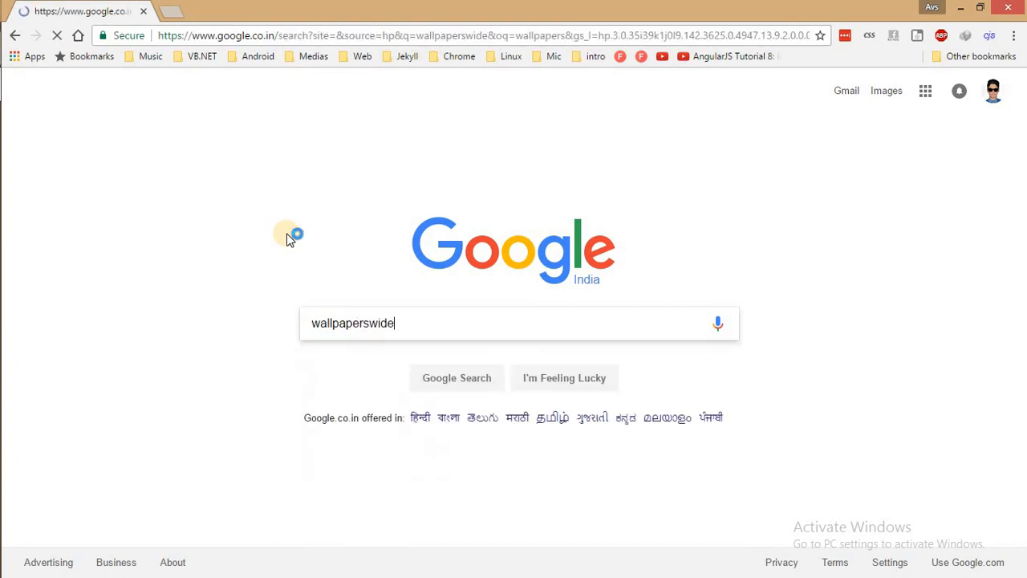
click(456, 378)
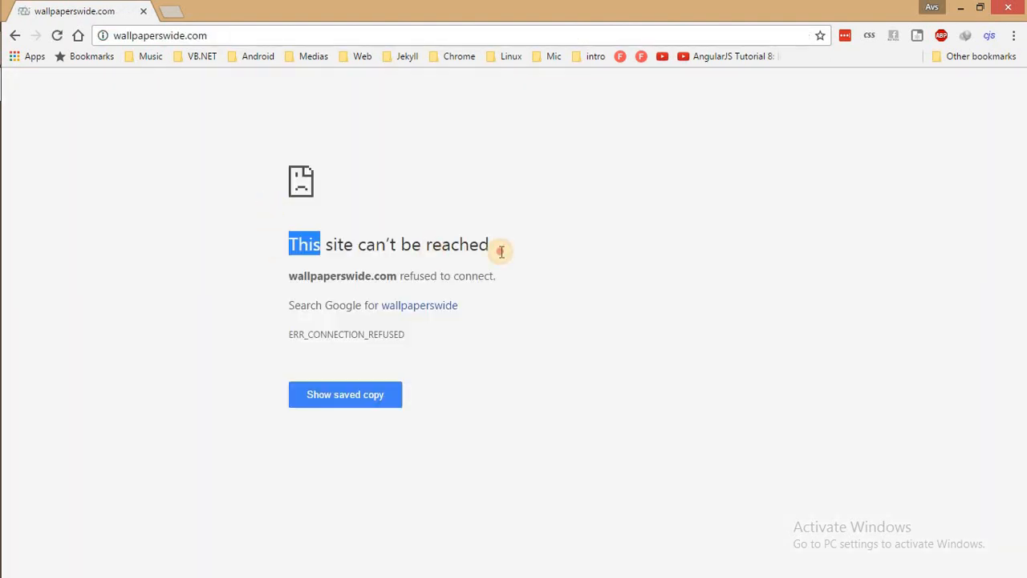
View Google's saved copy of wallpaperswide.com, then go back to the wallpaperswide search results
click(160, 35)
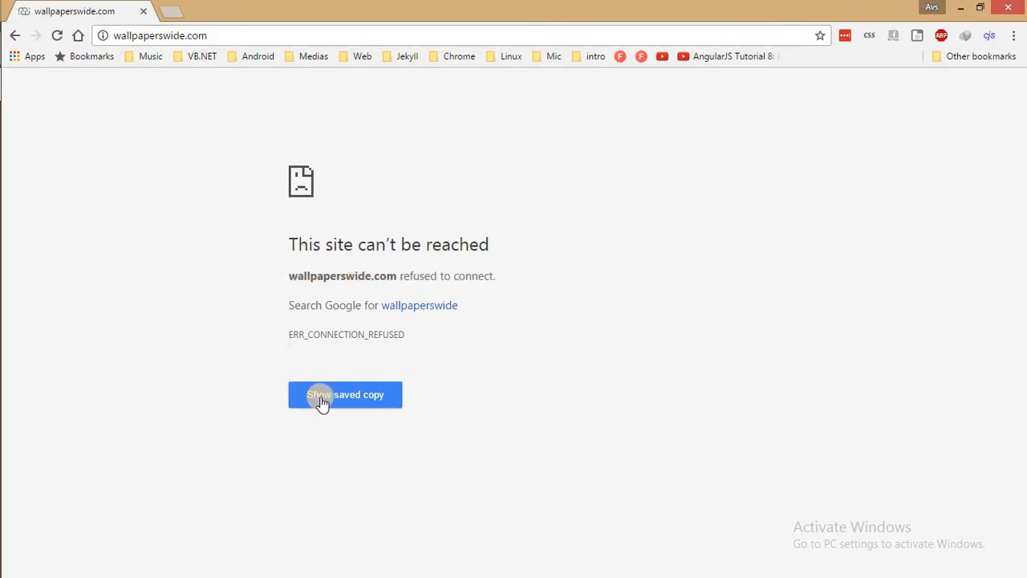
click(345, 394)
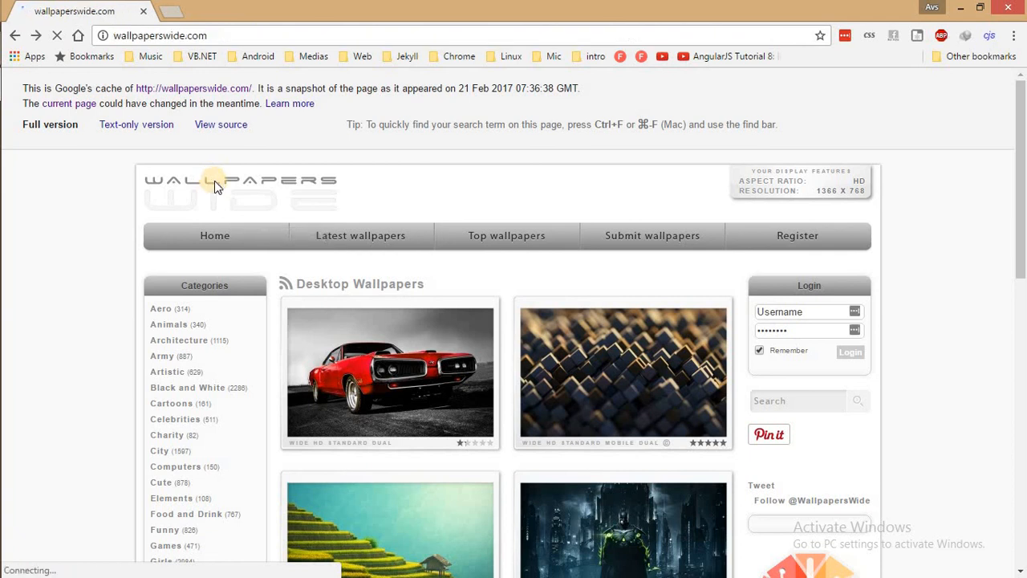
click(50, 125)
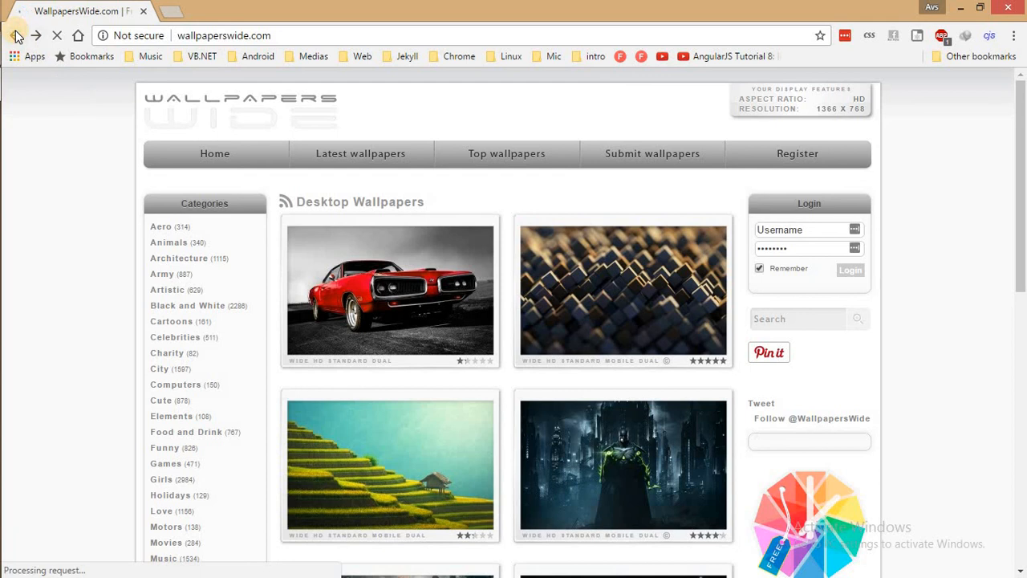
click(14, 36)
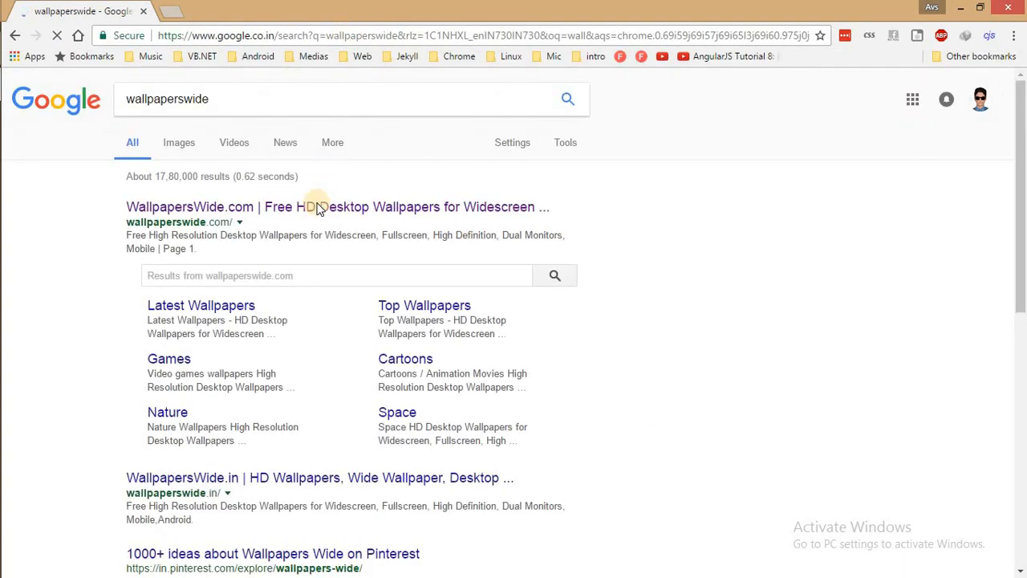
Reopen the WallpapersWide.com result and request its saved copy from the unreachable-site error page
click(338, 207)
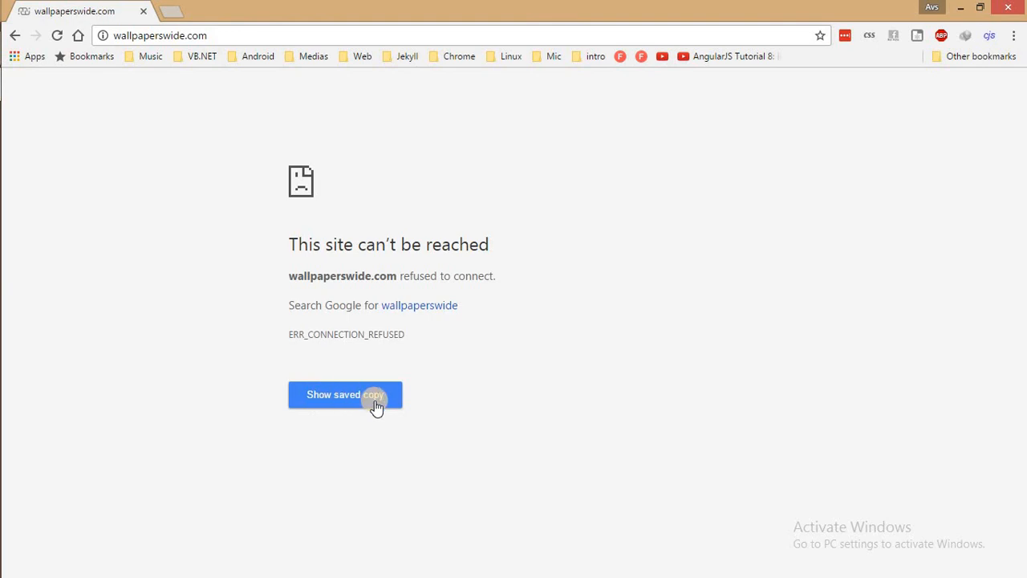
click(345, 394)
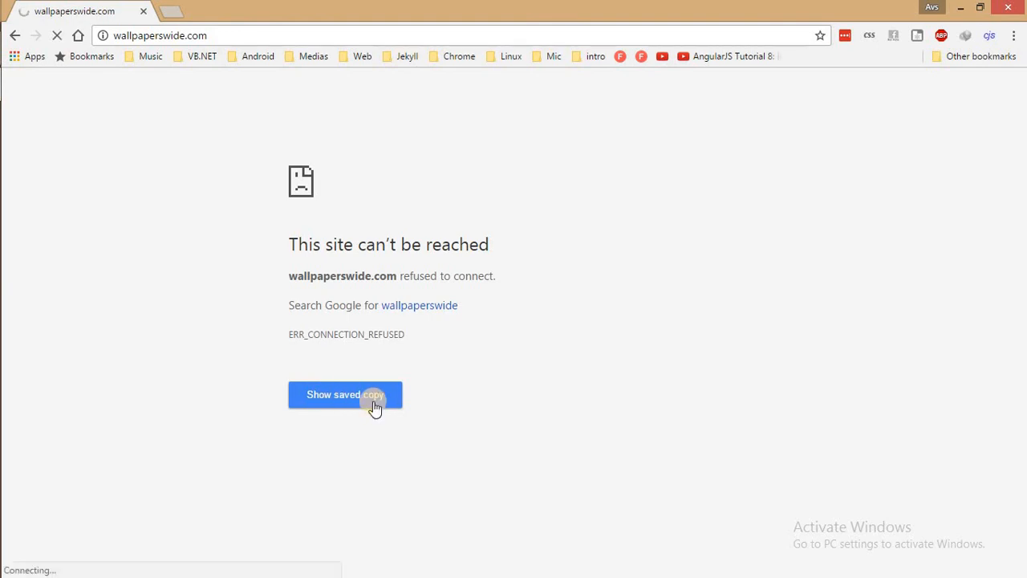